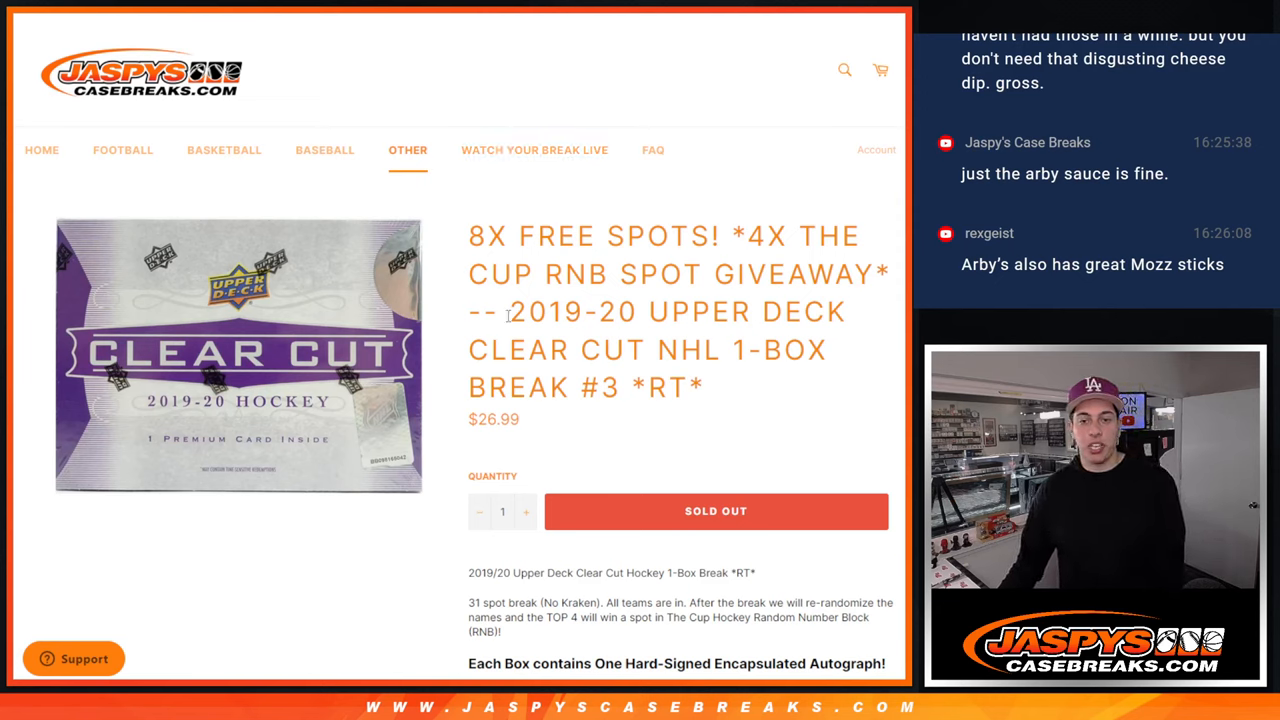
Step: Highlight the 2019-20 Upper Deck Clear Cut NHL 1-Box Break #3 title for copying
drag(510, 311, 600, 349)
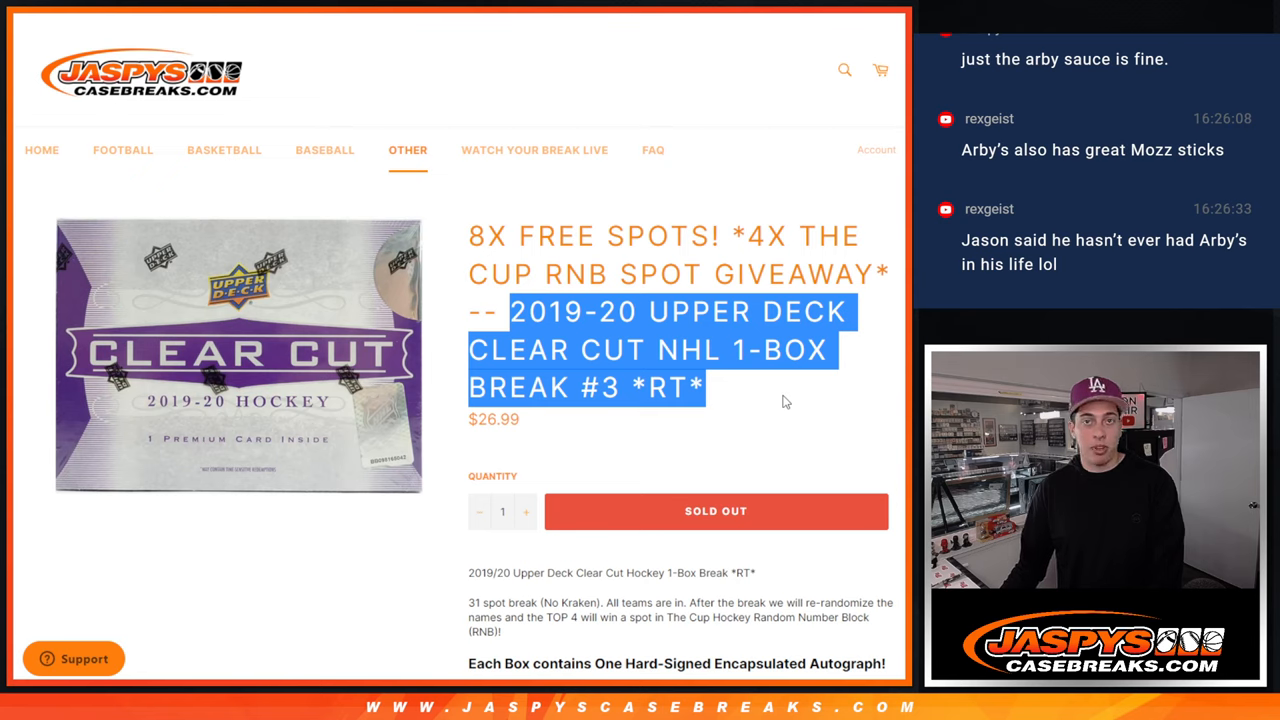
mouse_move(780, 393)
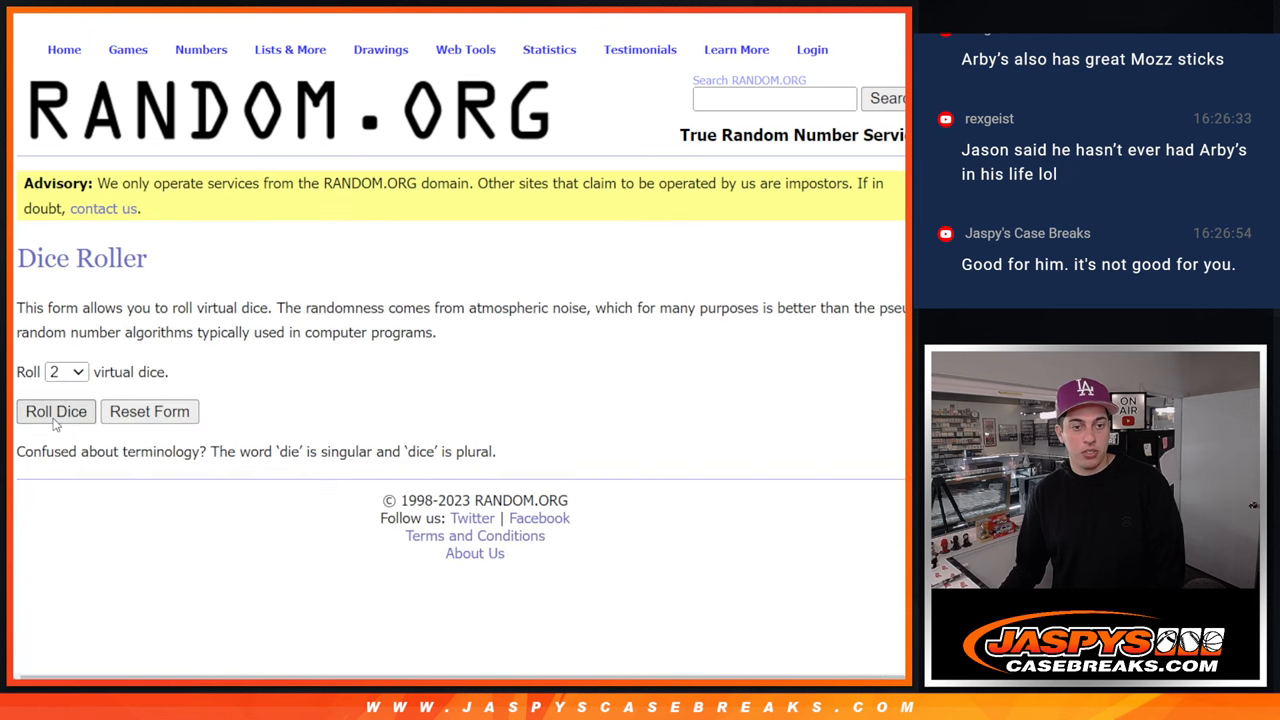
click(55, 411)
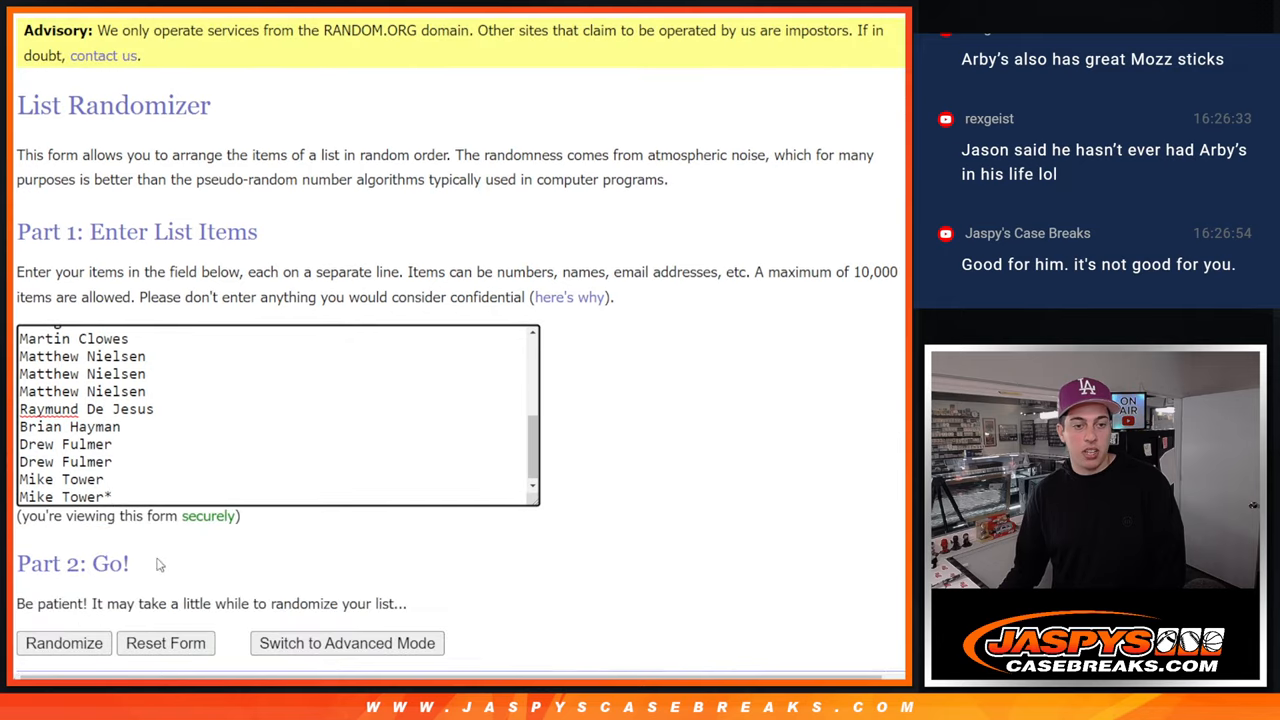
click(63, 643)
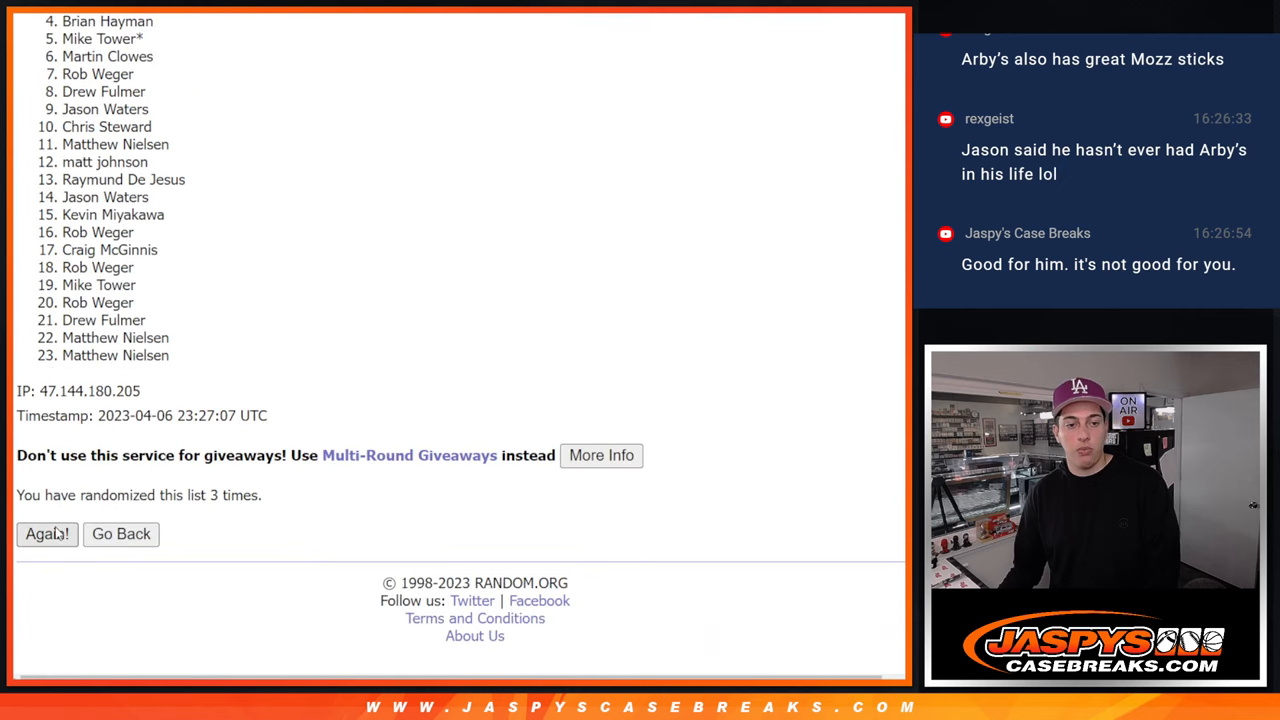
click(46, 533)
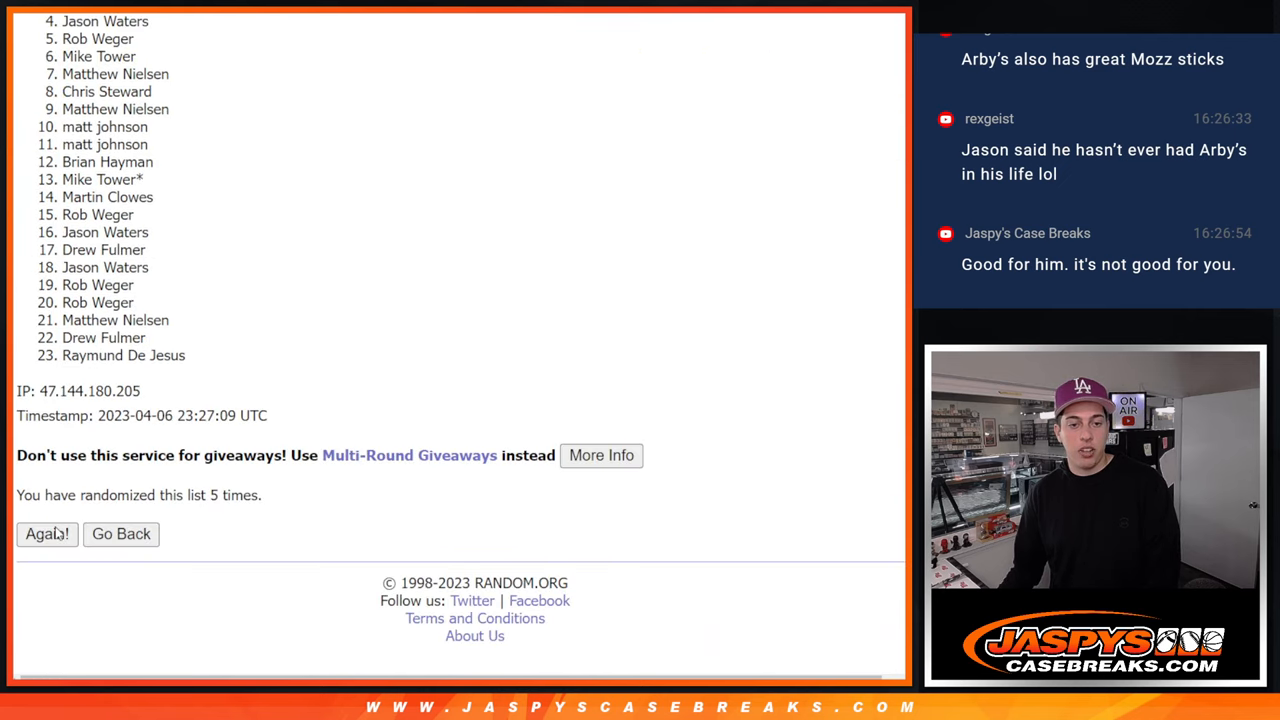
click(46, 533)
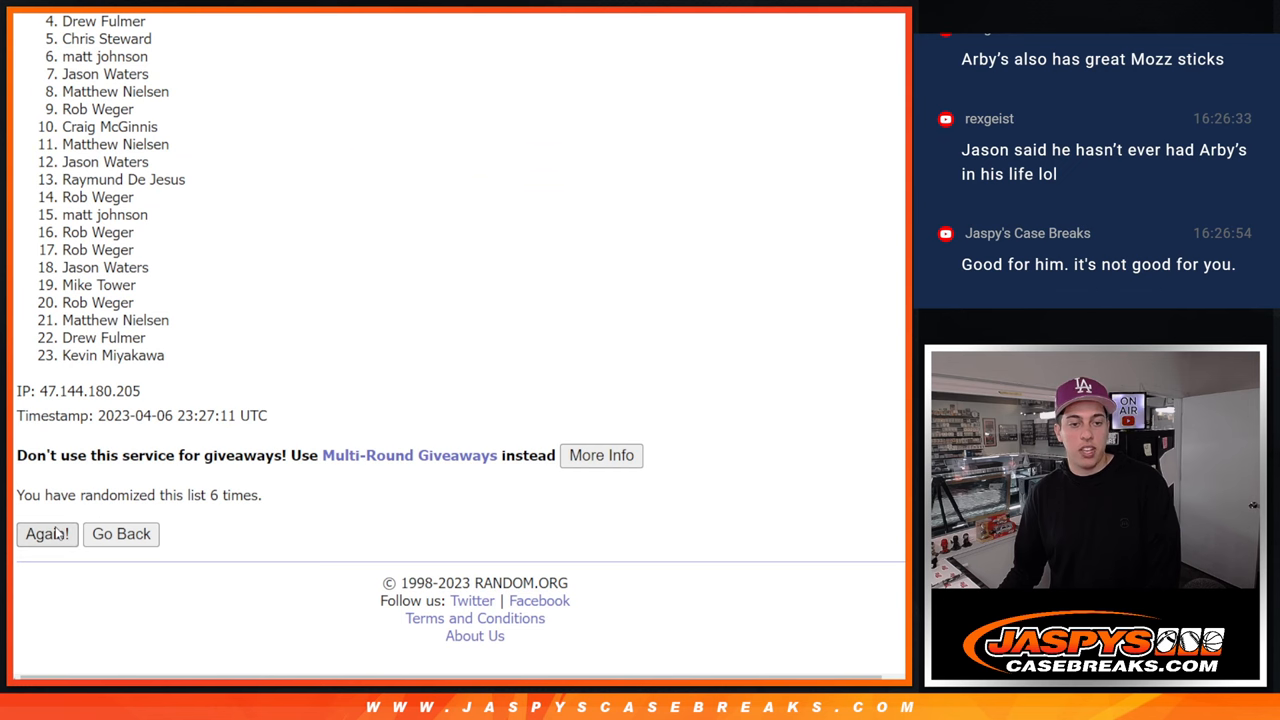
click(47, 533)
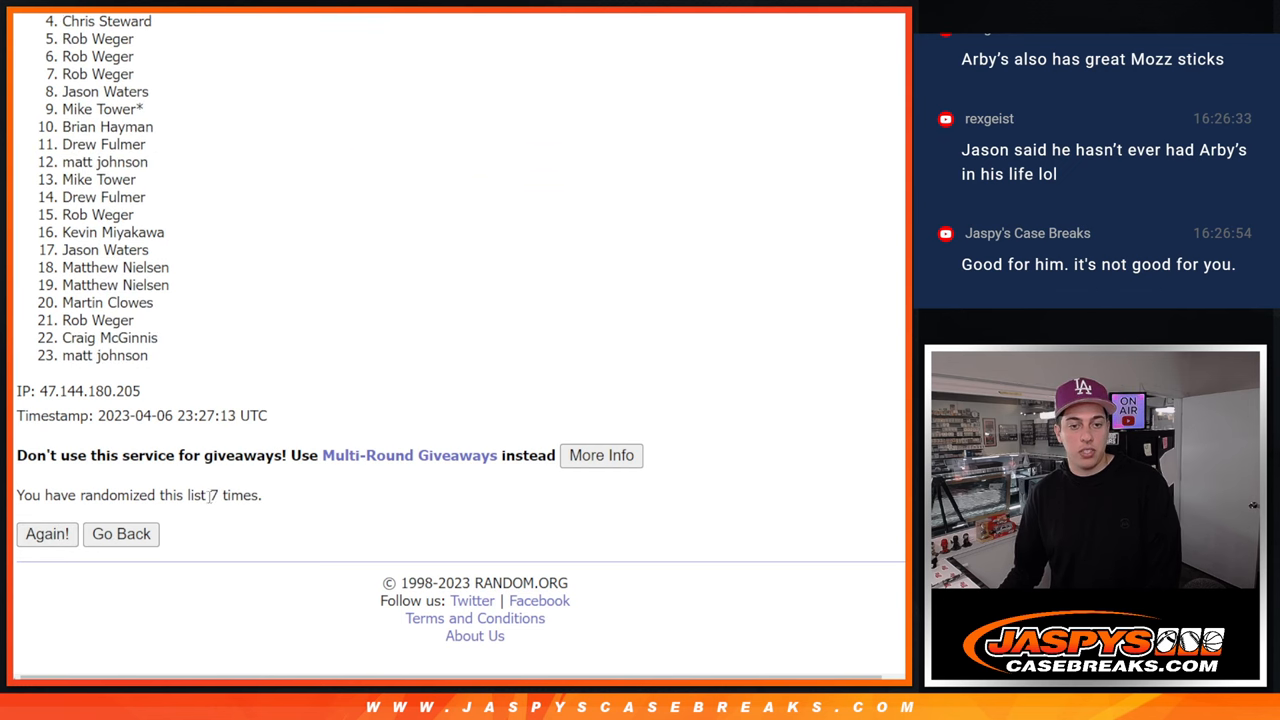
double_click(235, 495)
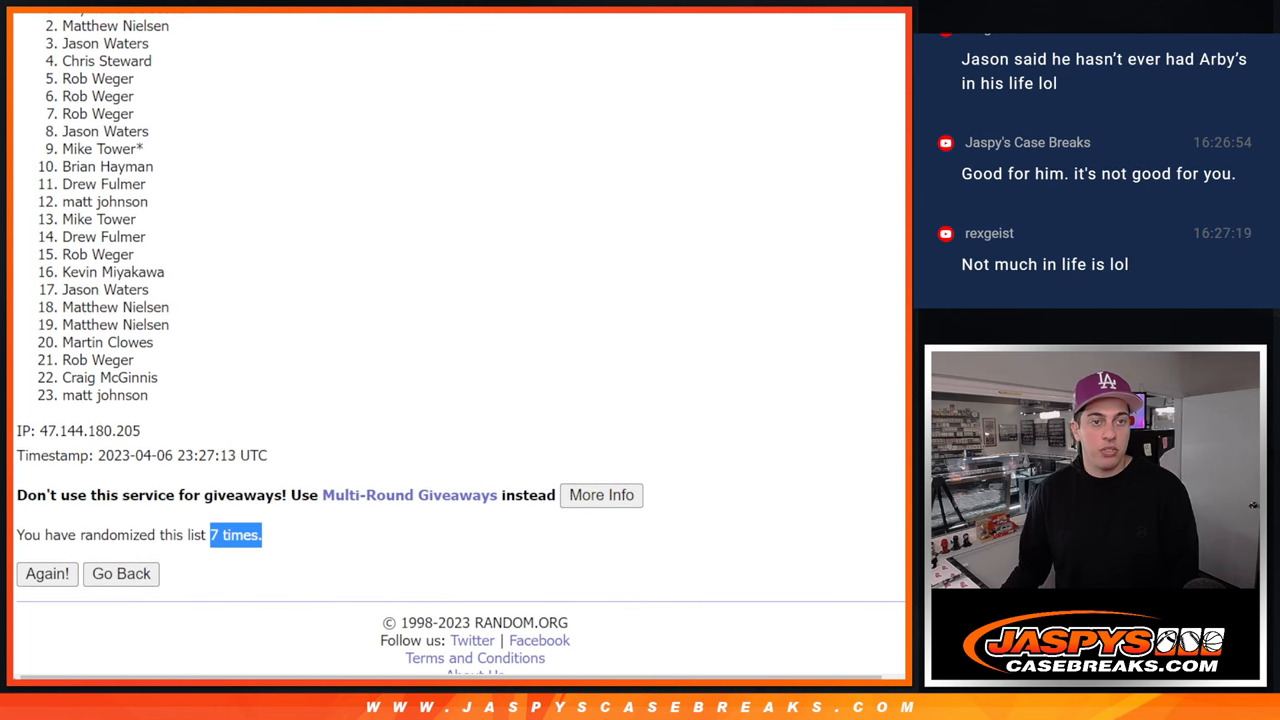
scroll(up, 3)
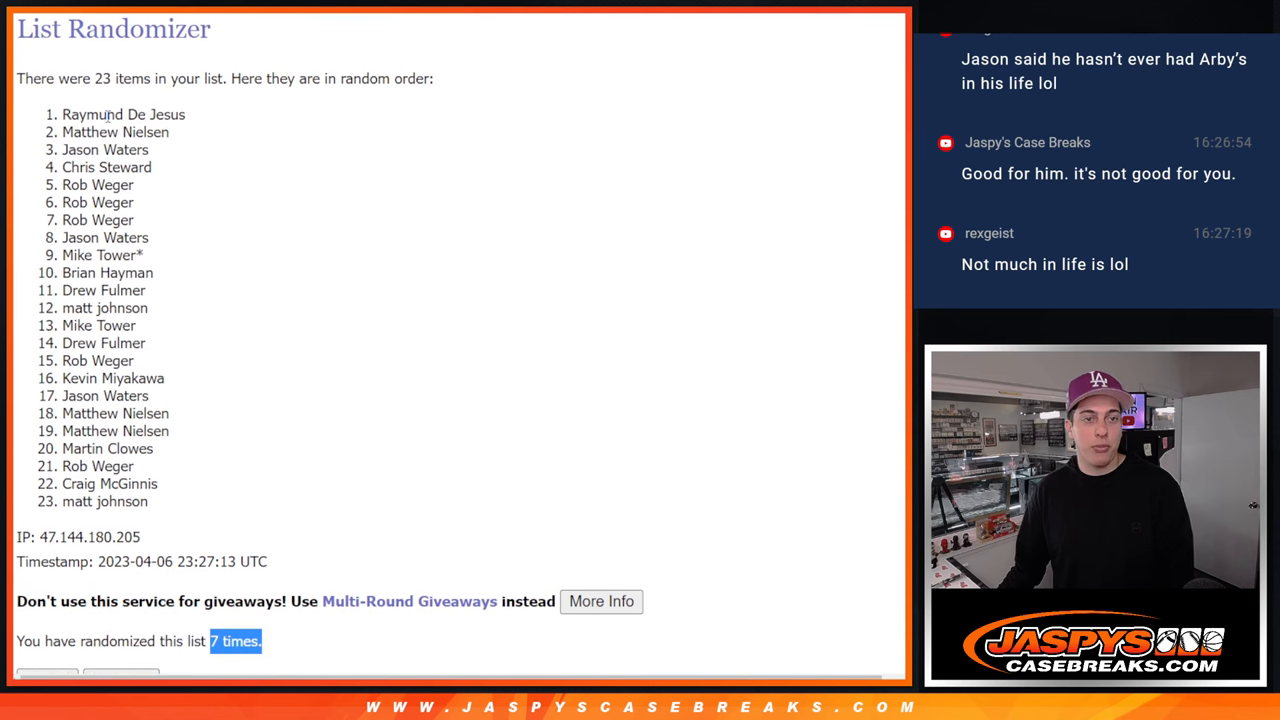
Step: Load the NHL team names ending with Winnipeg Jets into a List Randomizer and move to the Dice Roller
drag(62, 114, 147, 228)
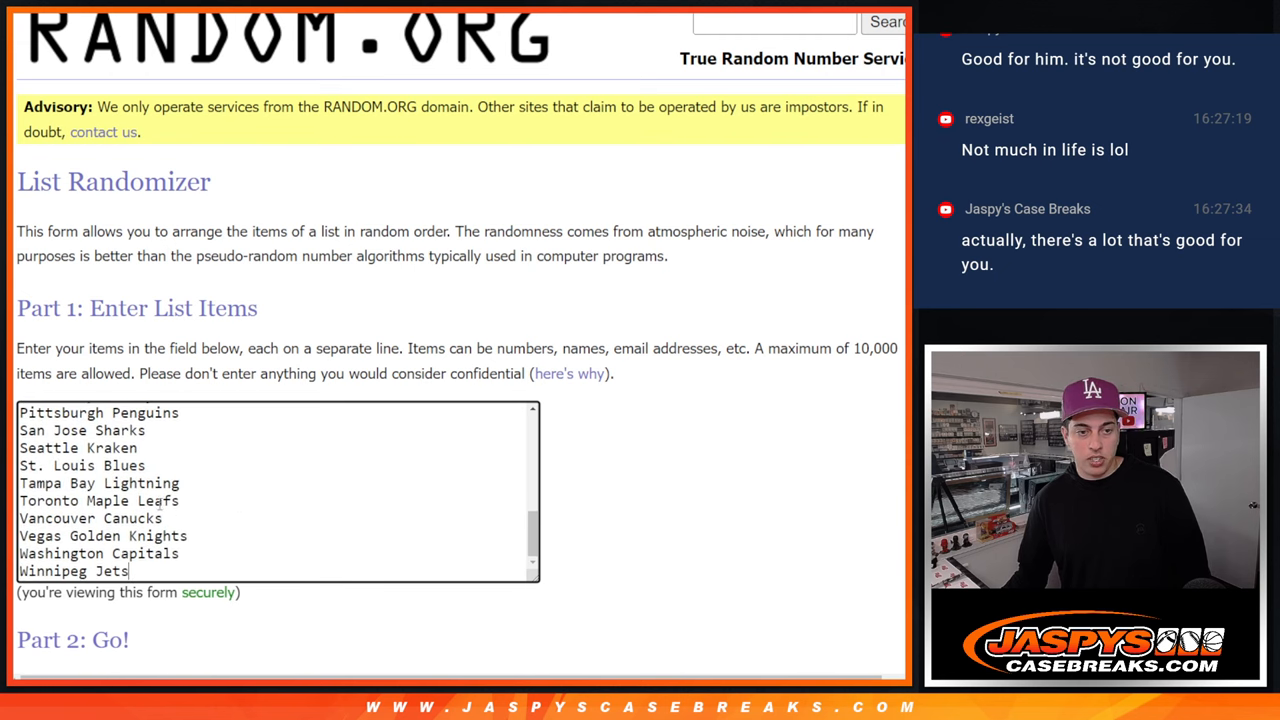
double_click(78, 447)
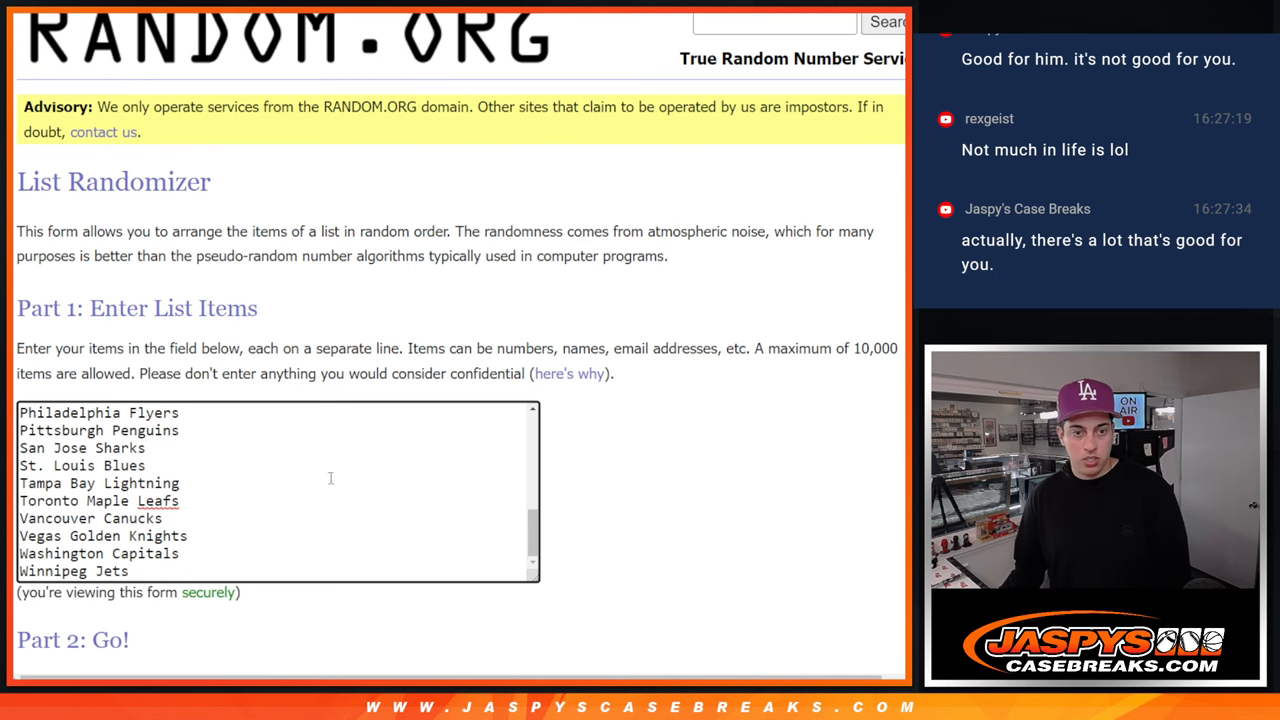
scroll(down, 3)
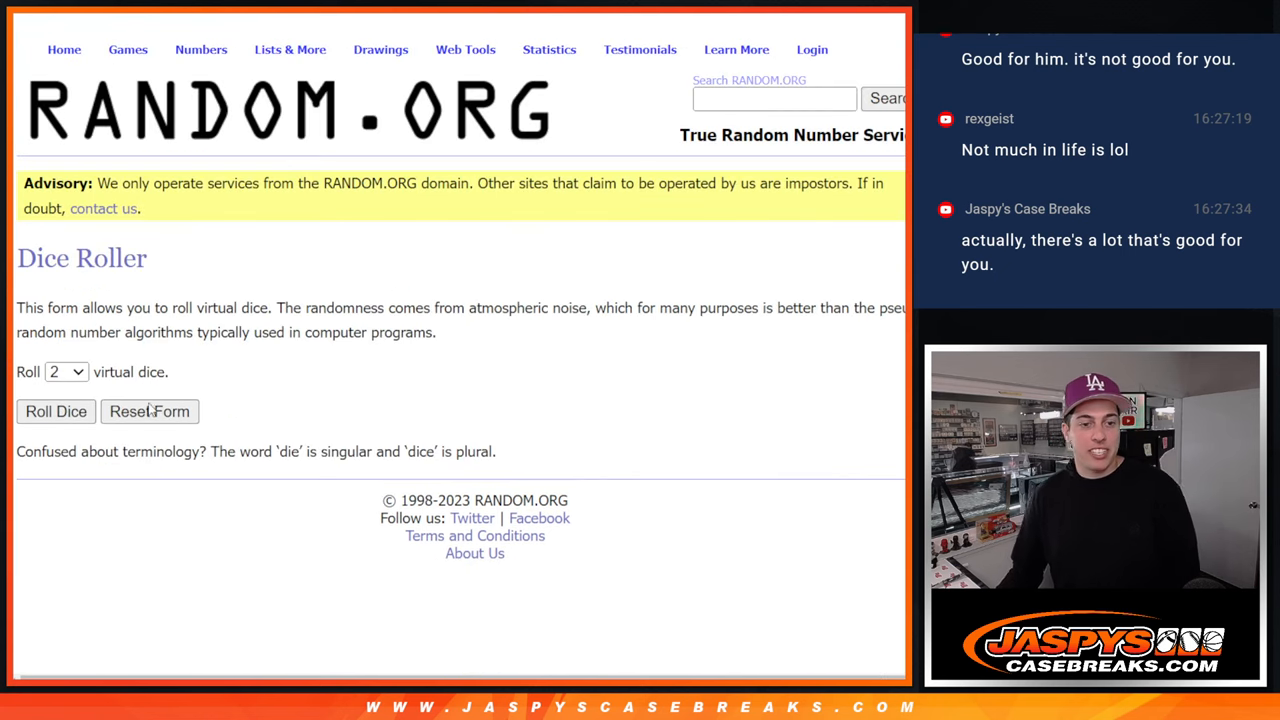
Step: Roll two dice totaling 11 and begin shuffling the 31 participant names
click(55, 411)
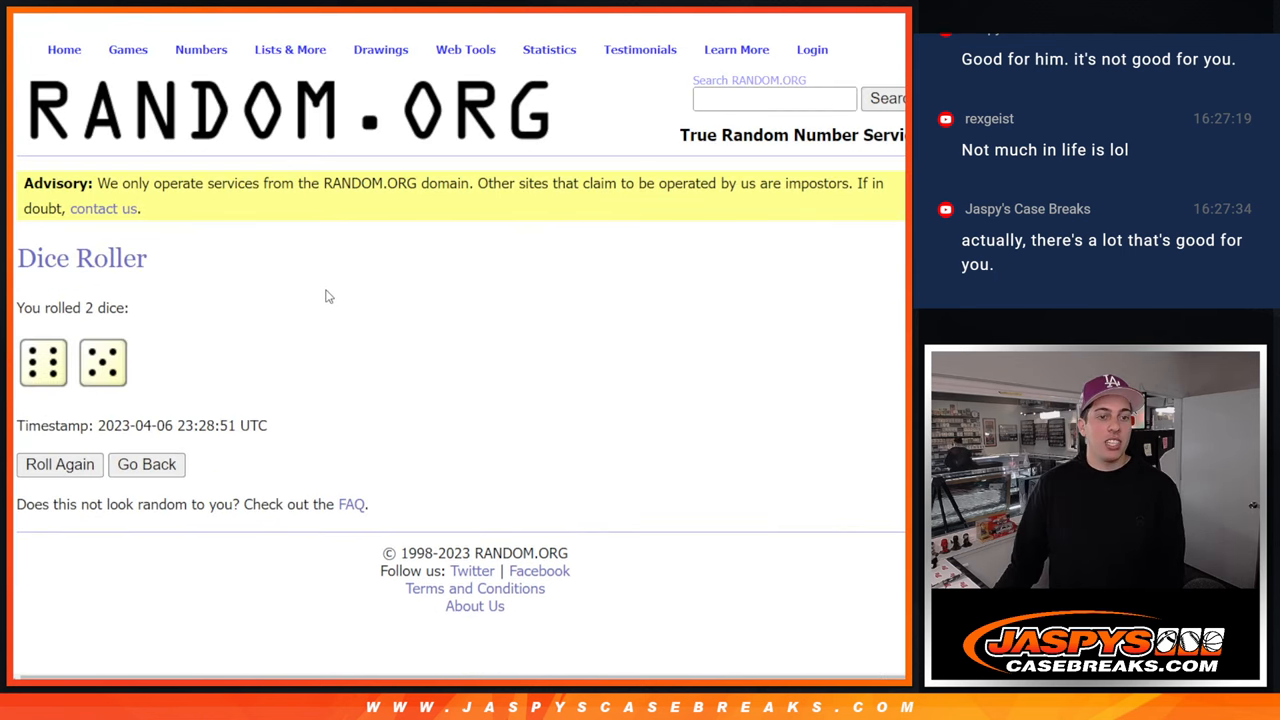
click(290, 49)
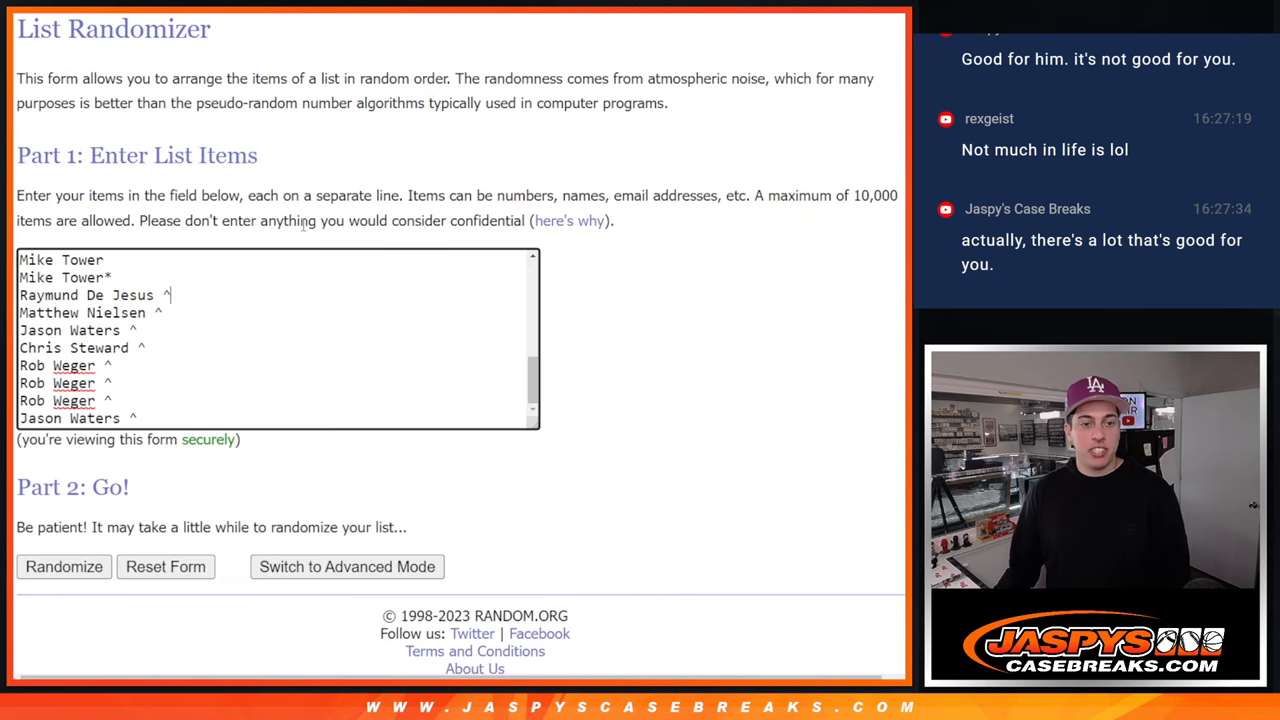
click(63, 566)
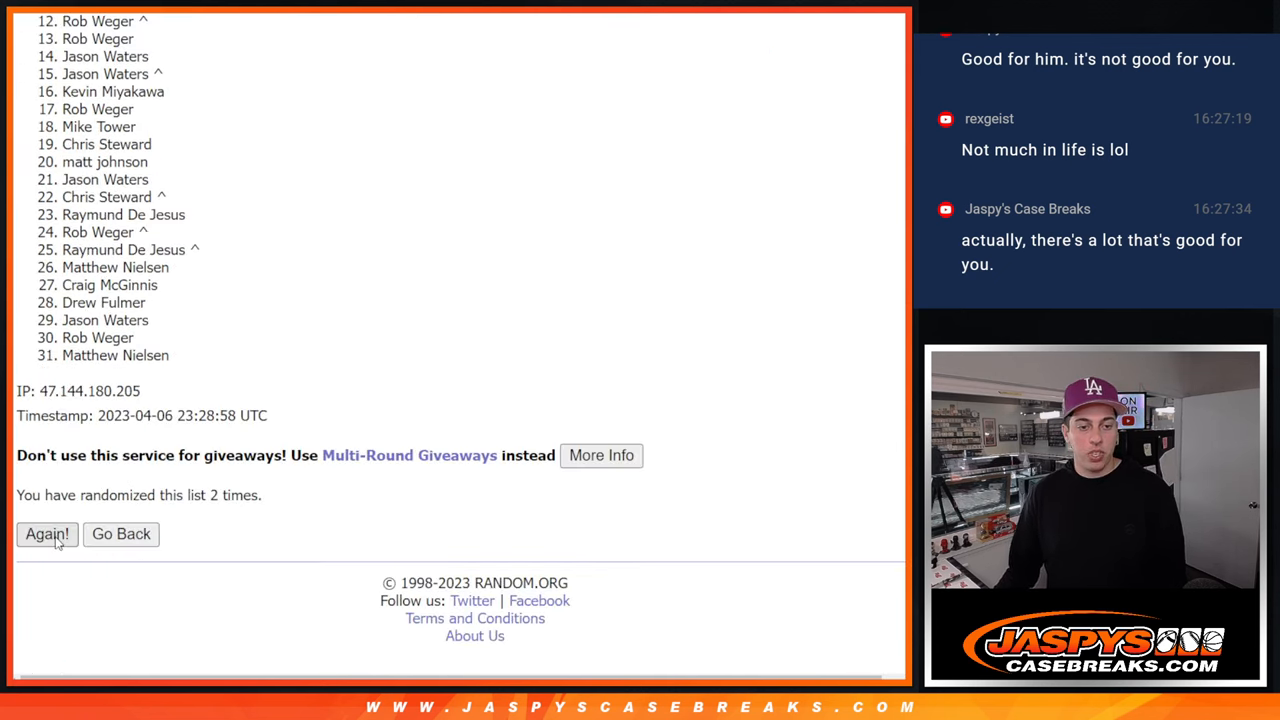
click(46, 533)
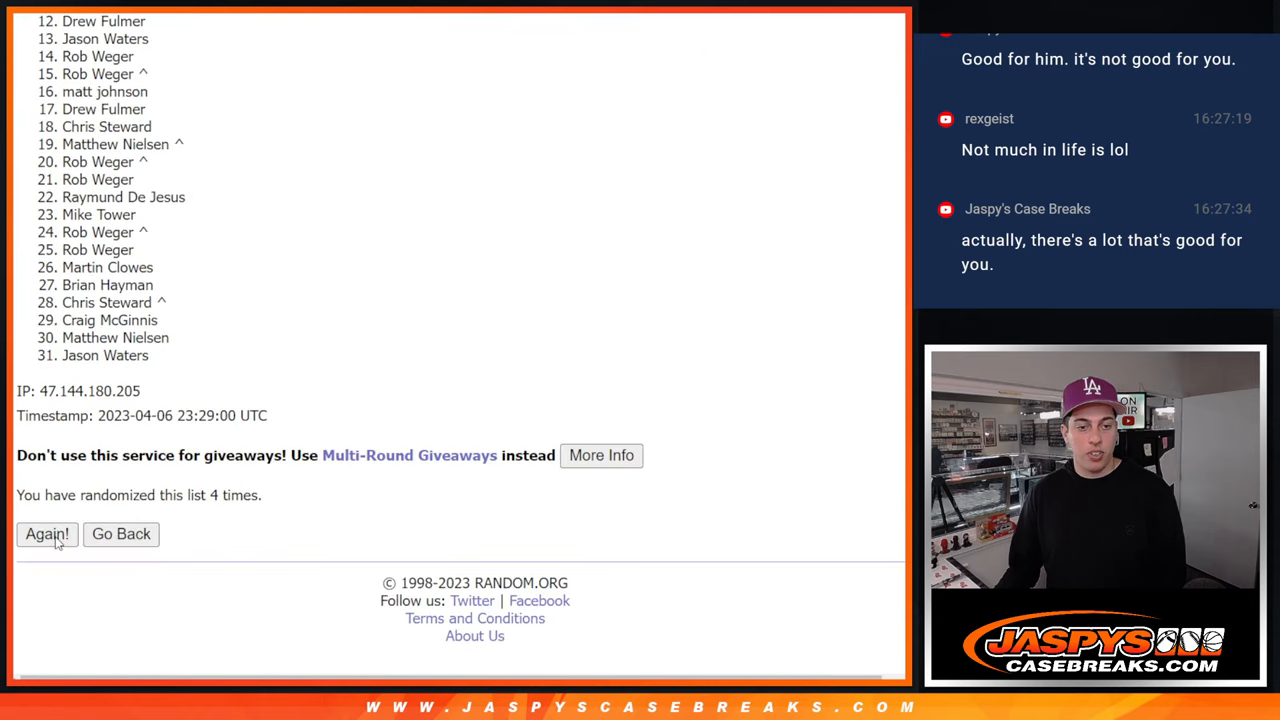
Step: Finish shuffling the names eleven times and return to the team list form
click(46, 533)
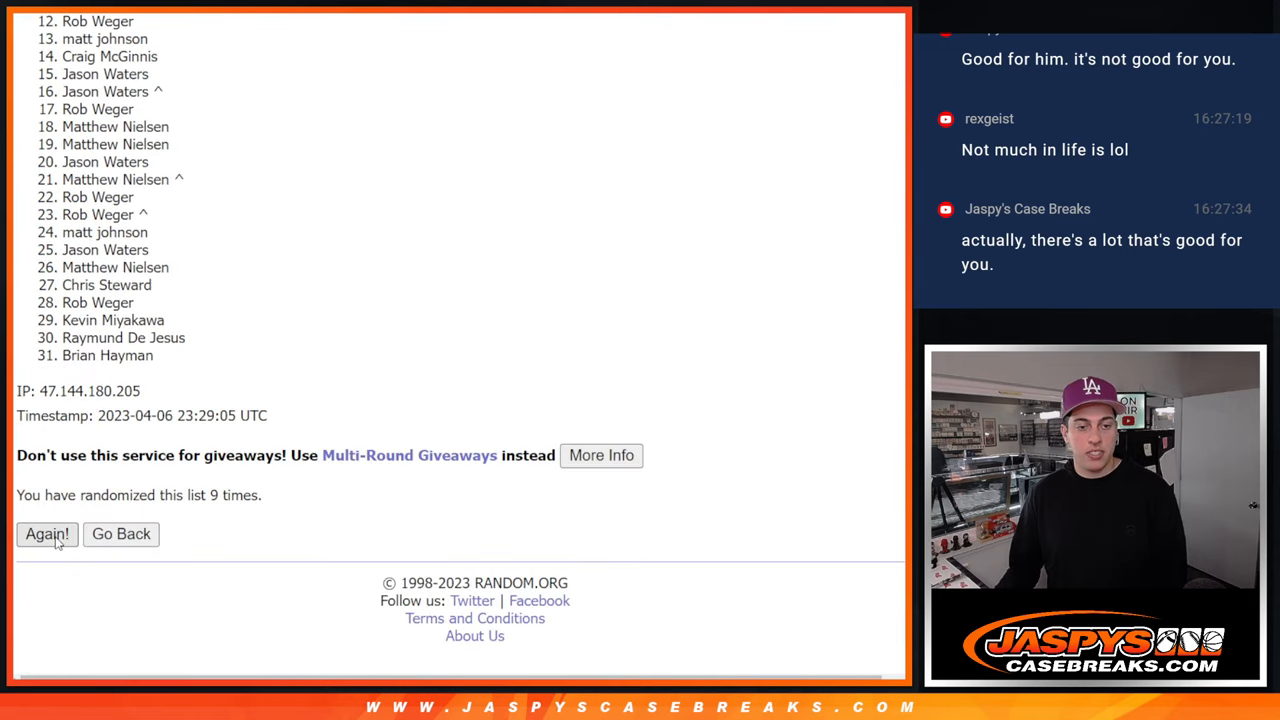
click(47, 533)
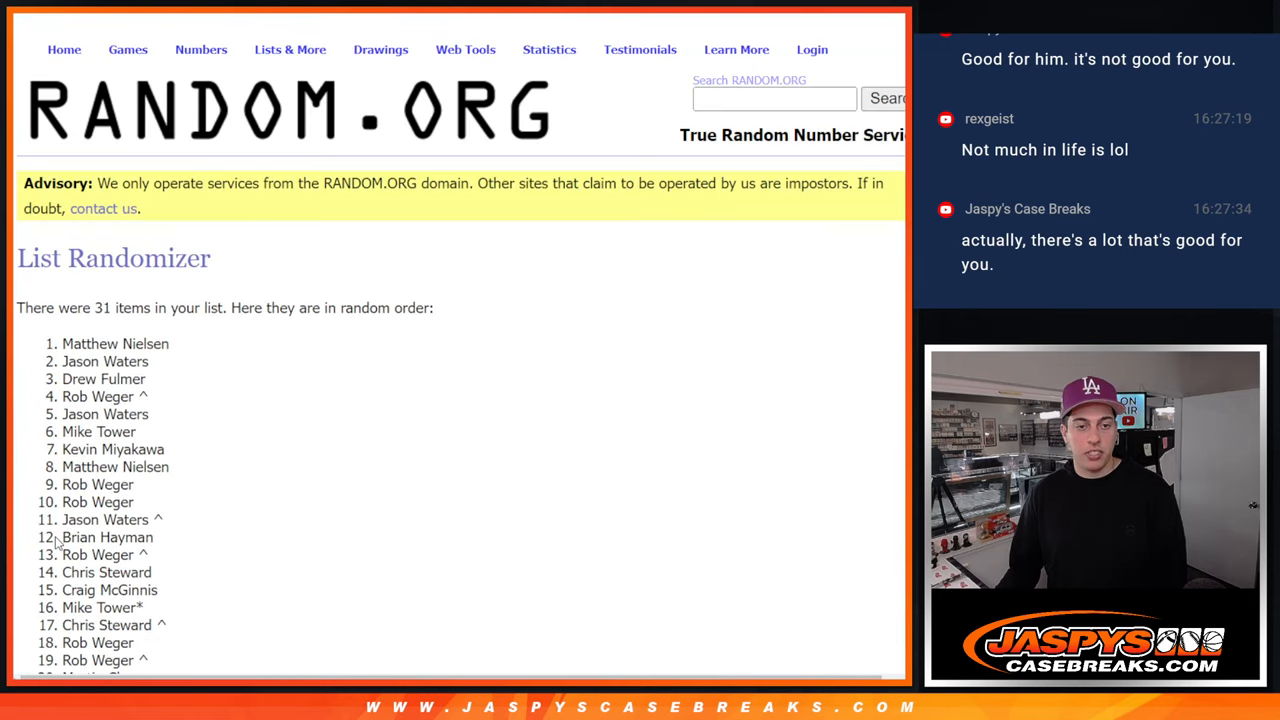
scroll(down, 3)
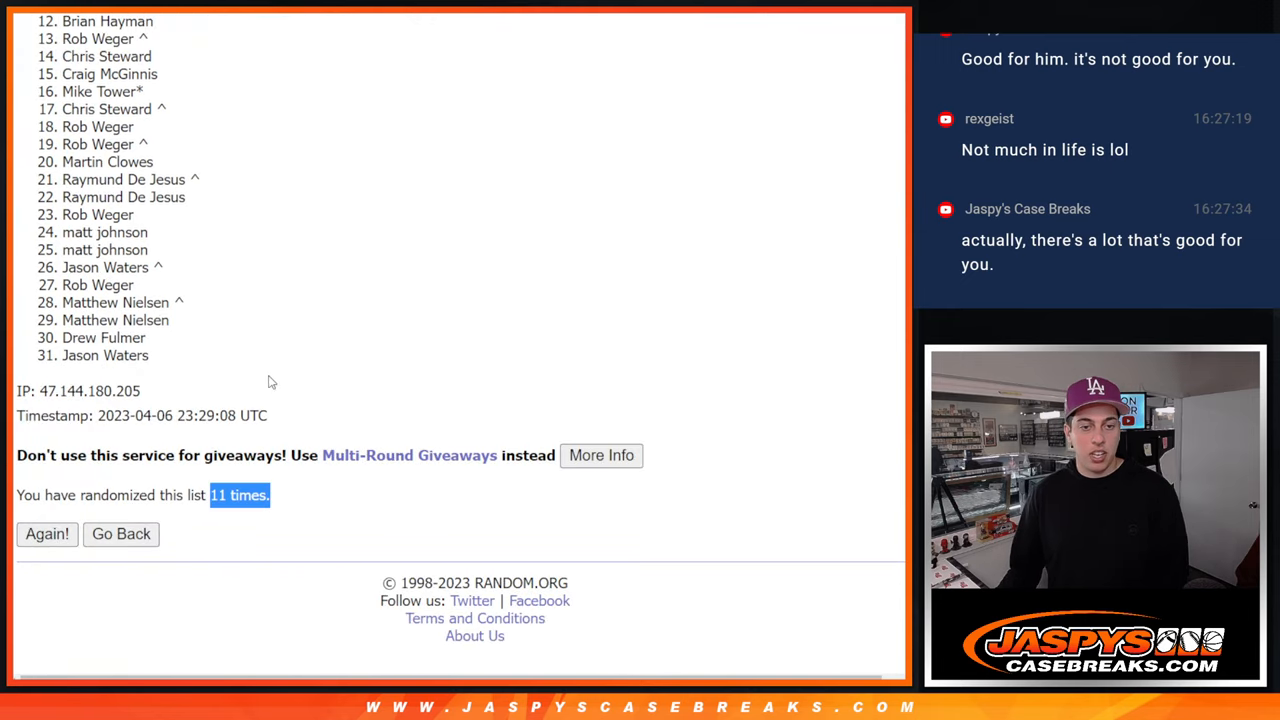
click(47, 533)
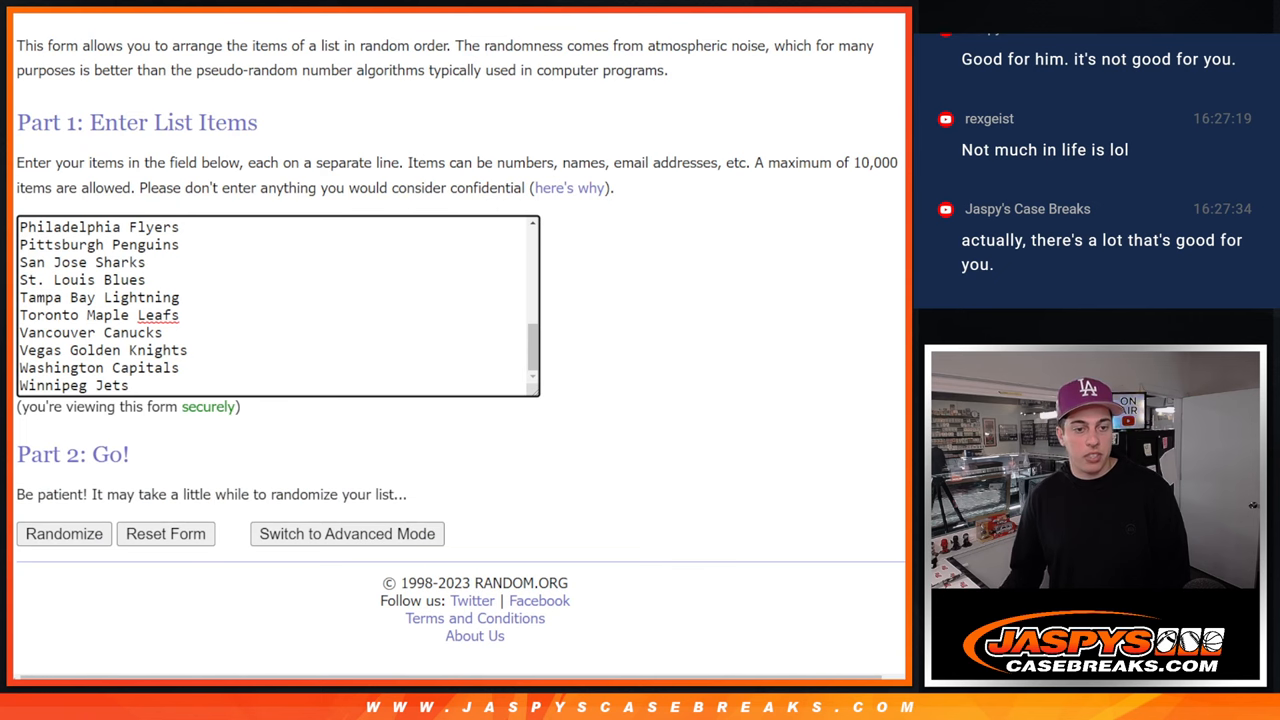
Step: Shuffle the 31 NHL teams eleven times, ending with Vegas Golden Knights at position 31
click(63, 533)
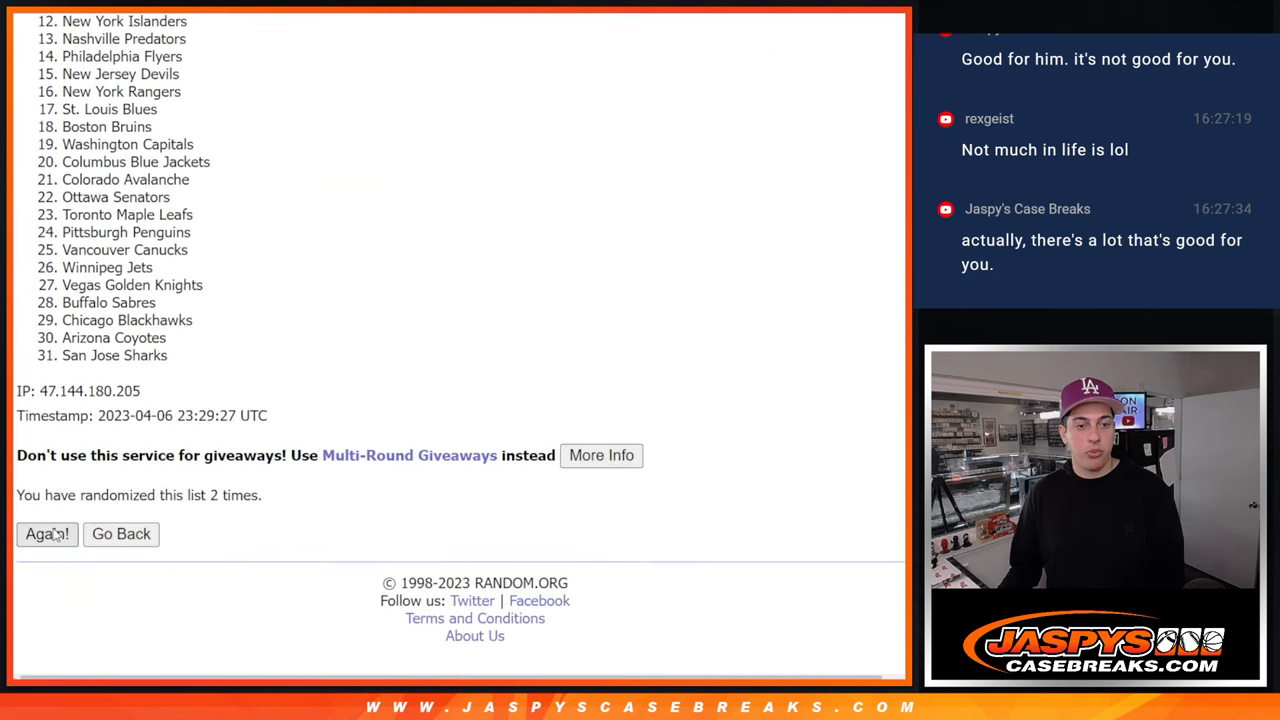
click(46, 533)
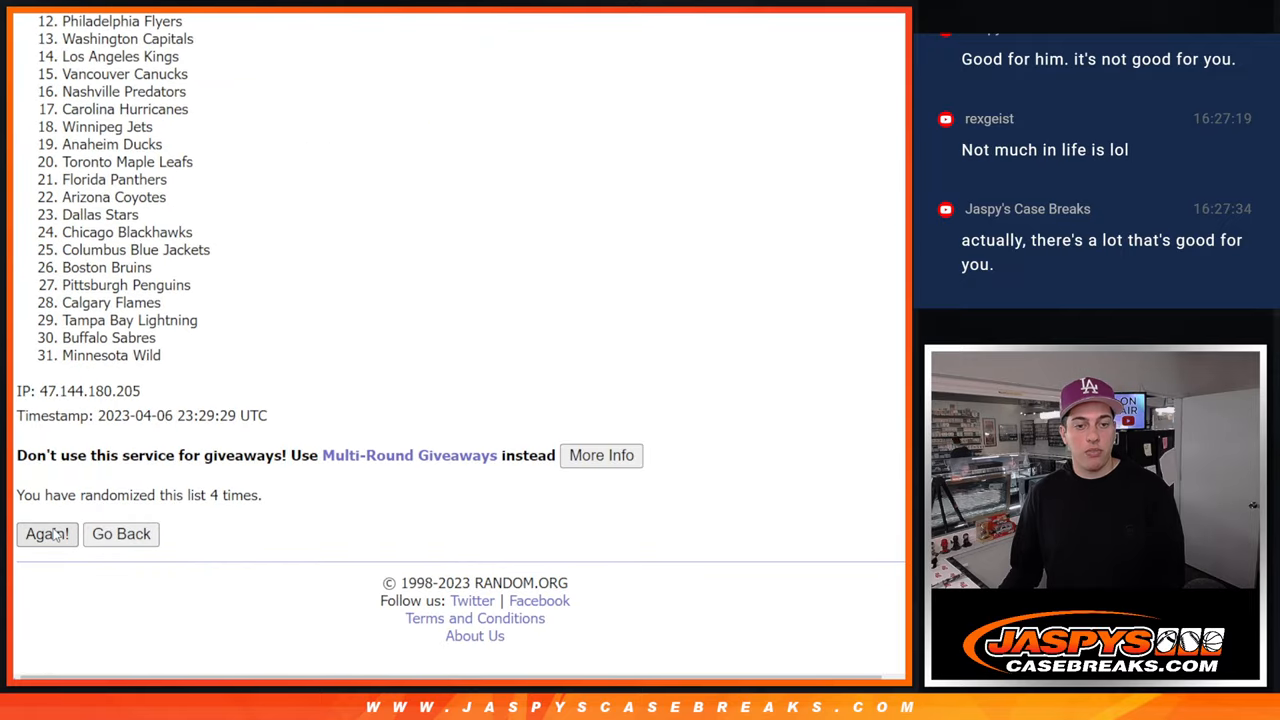
click(47, 533)
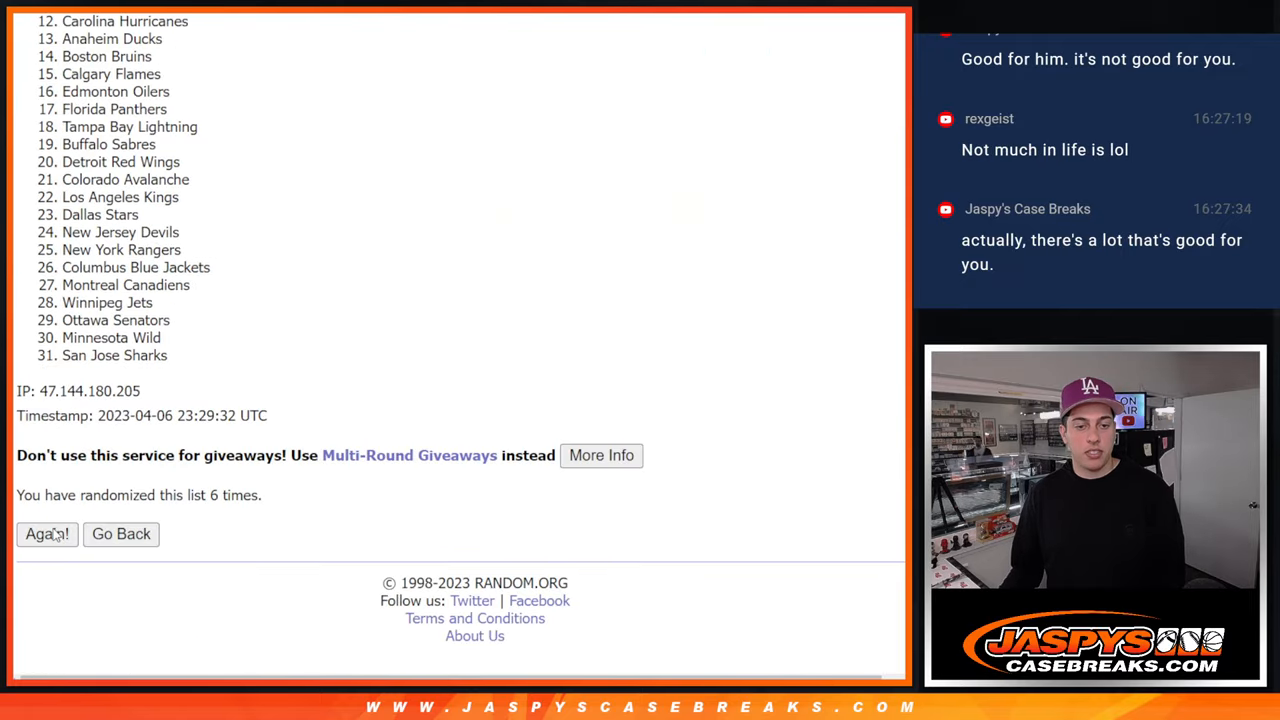
click(46, 533)
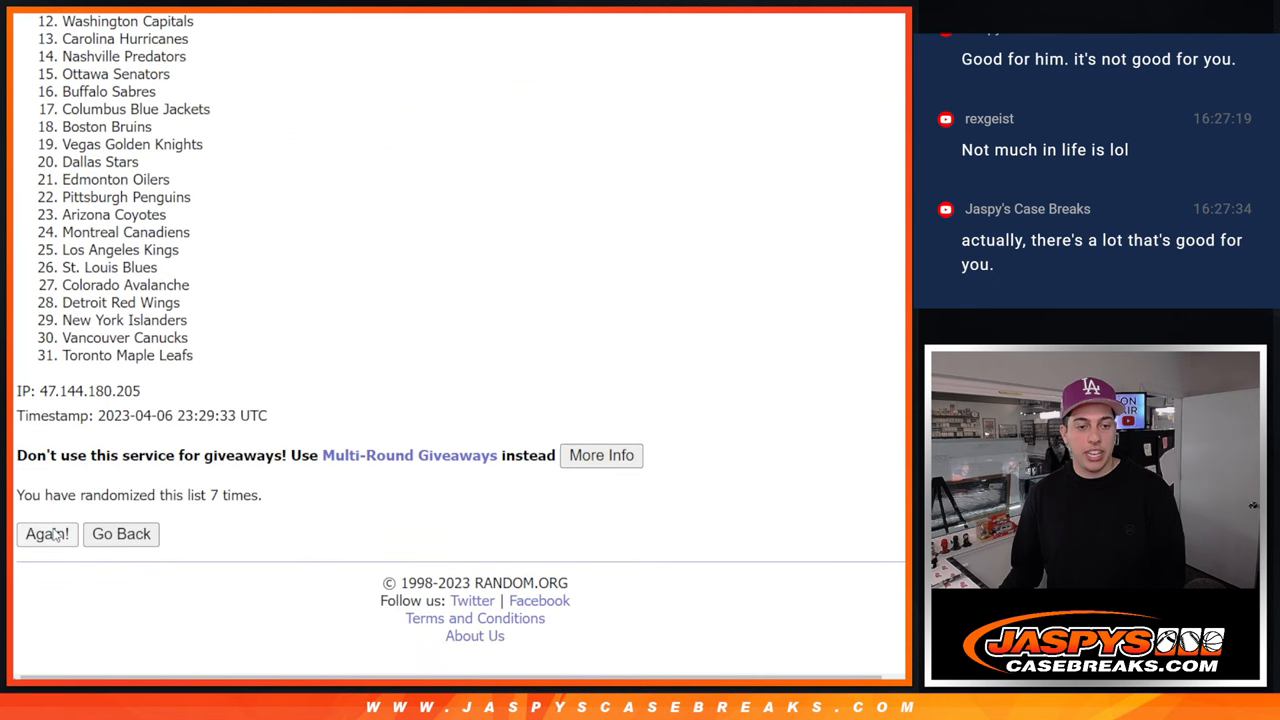
click(46, 534)
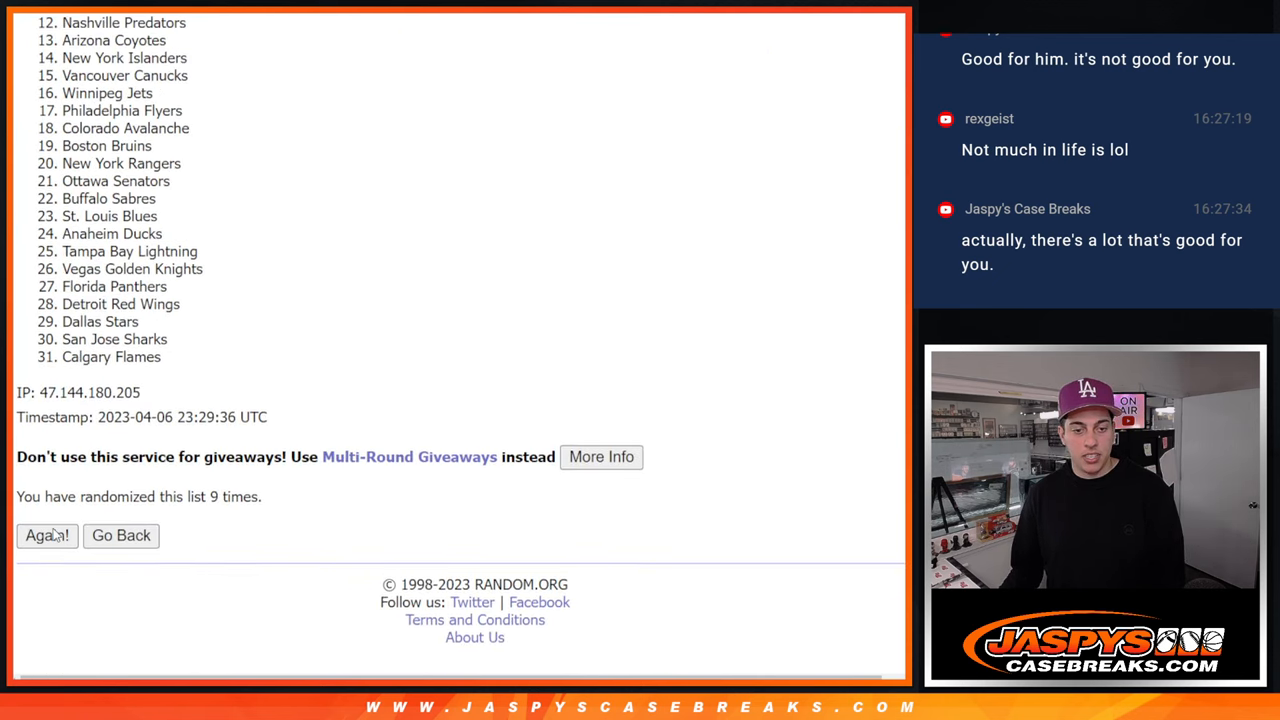
click(47, 535)
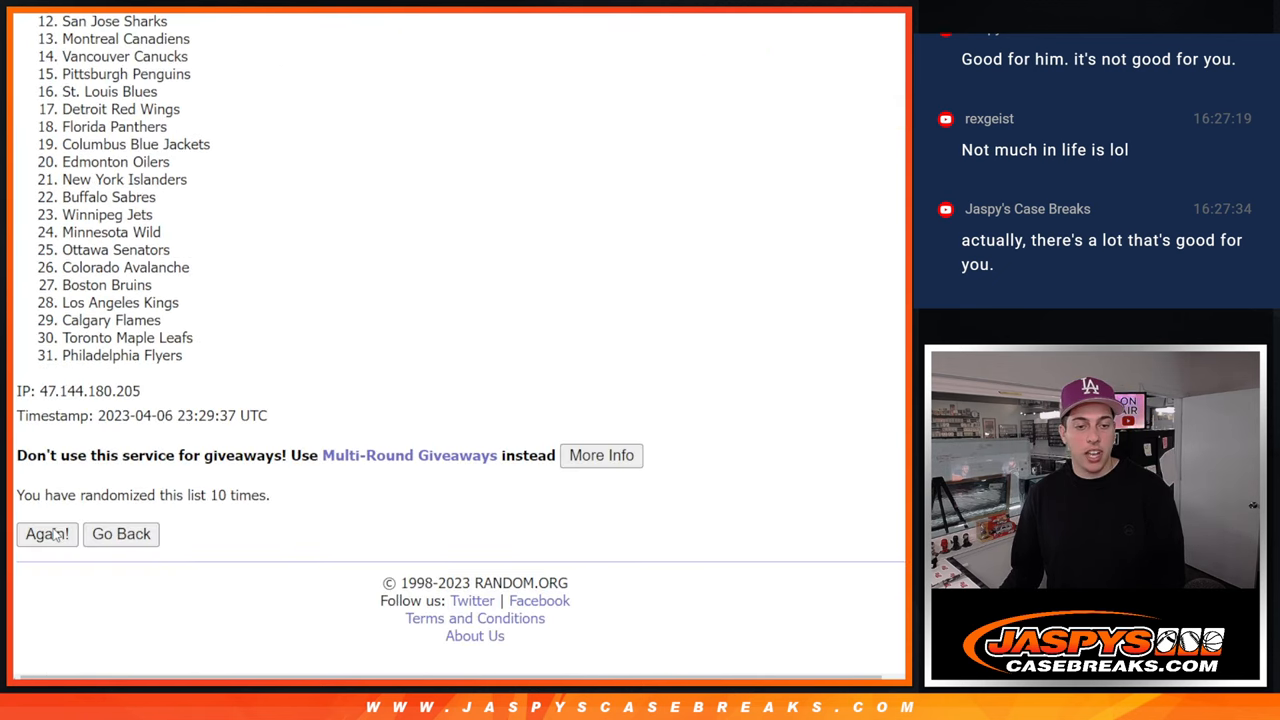
click(47, 533)
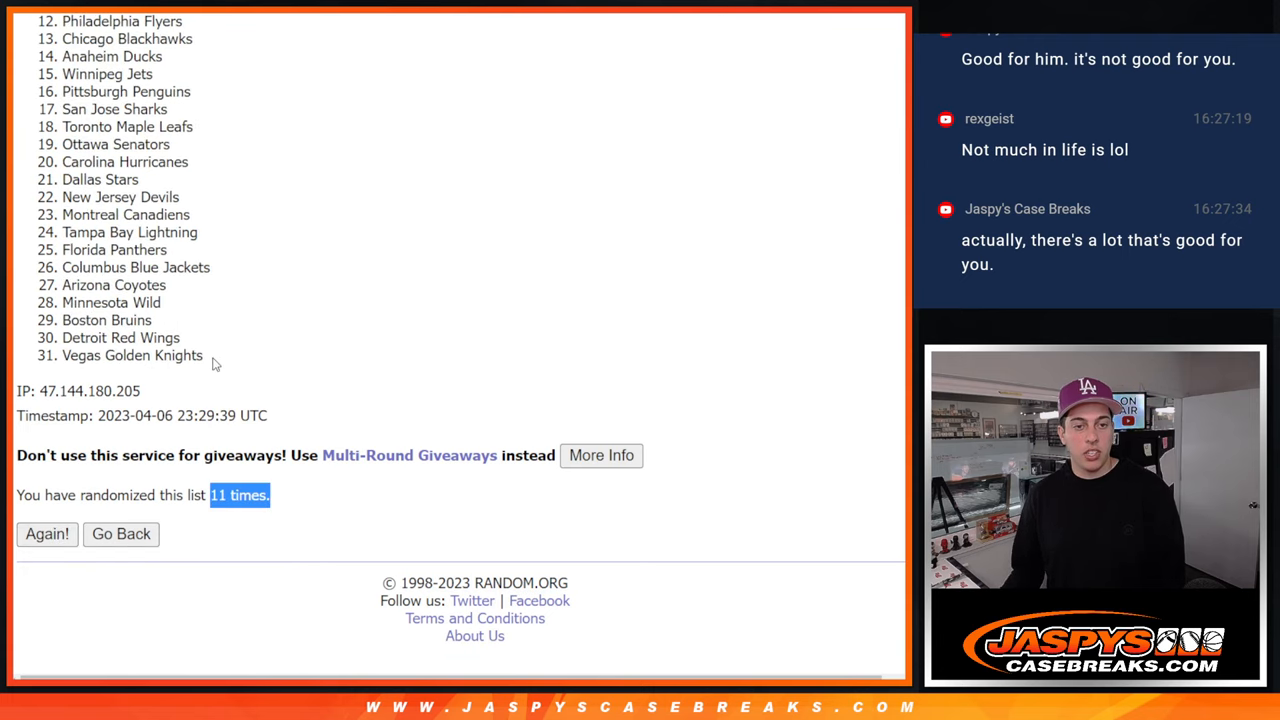
click(47, 533)
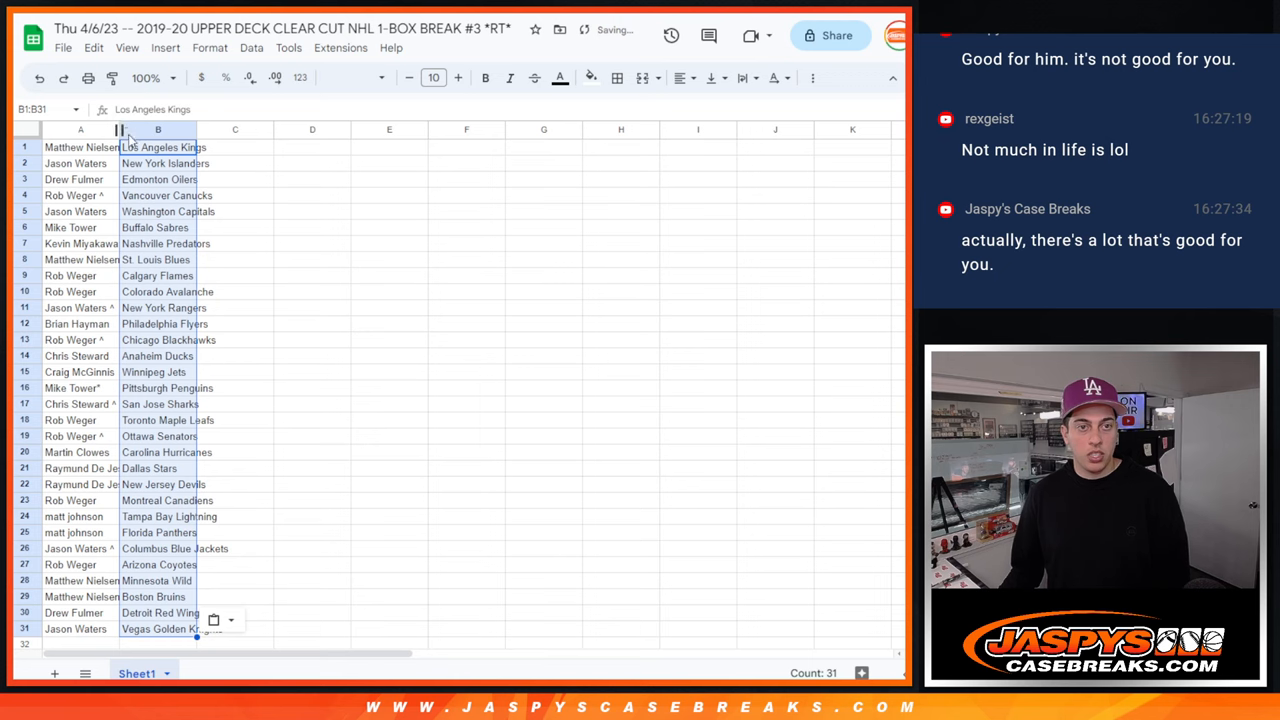
click(145, 78)
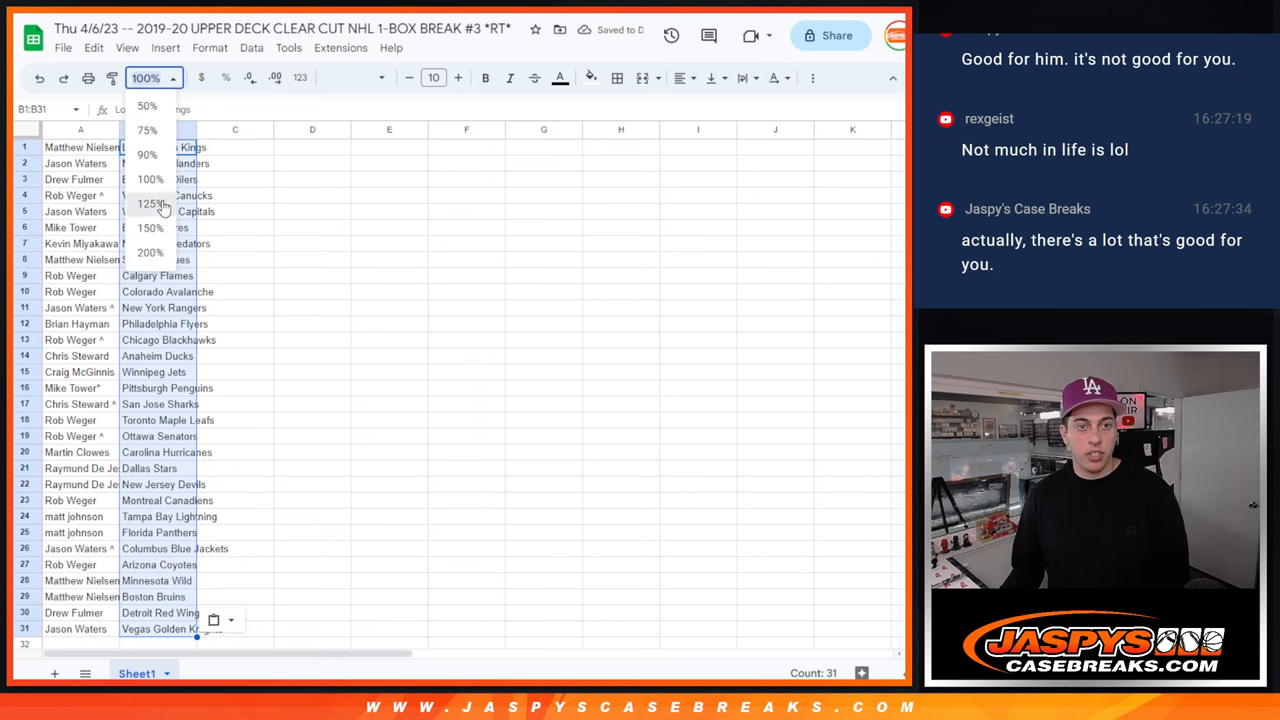
click(150, 204)
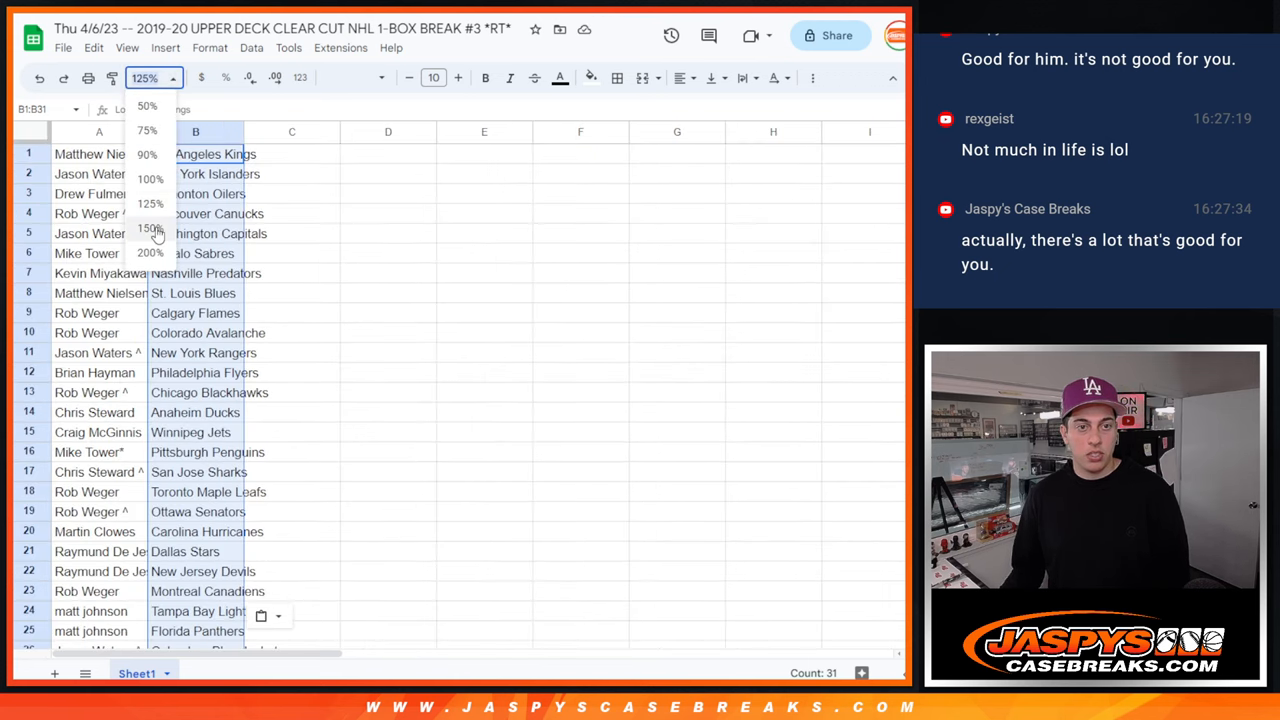
click(149, 228)
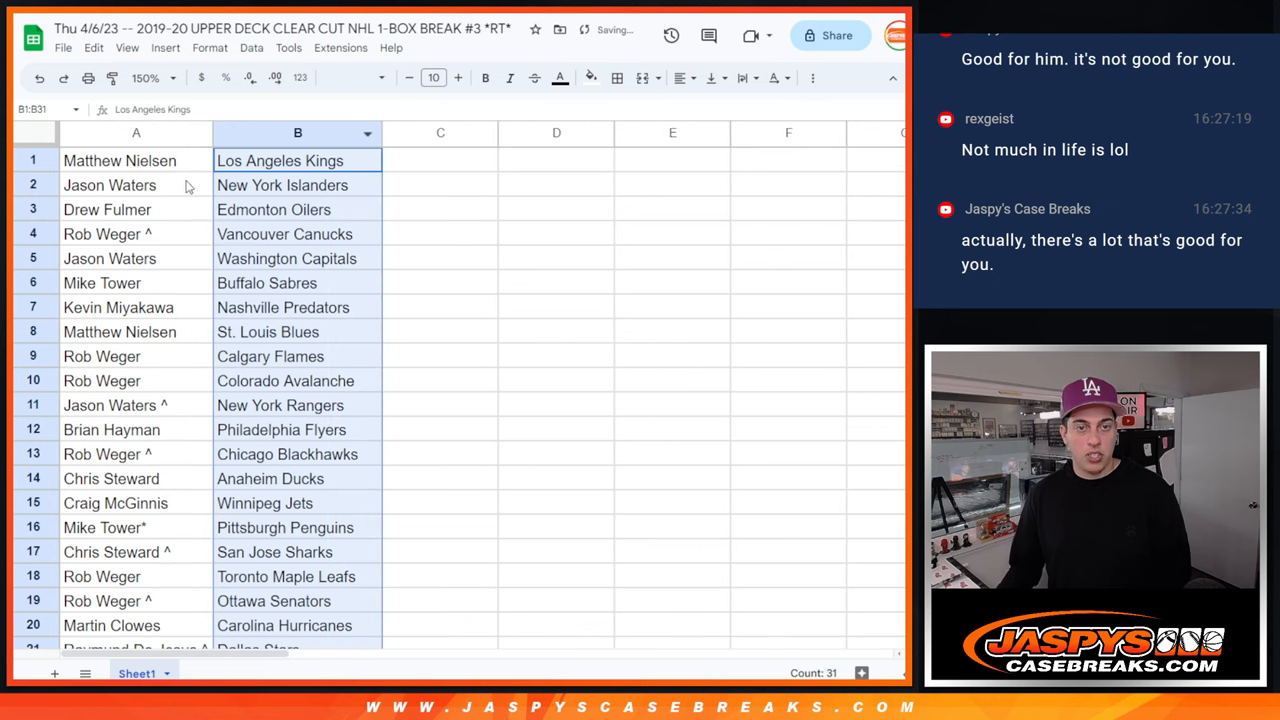
click(120, 160)
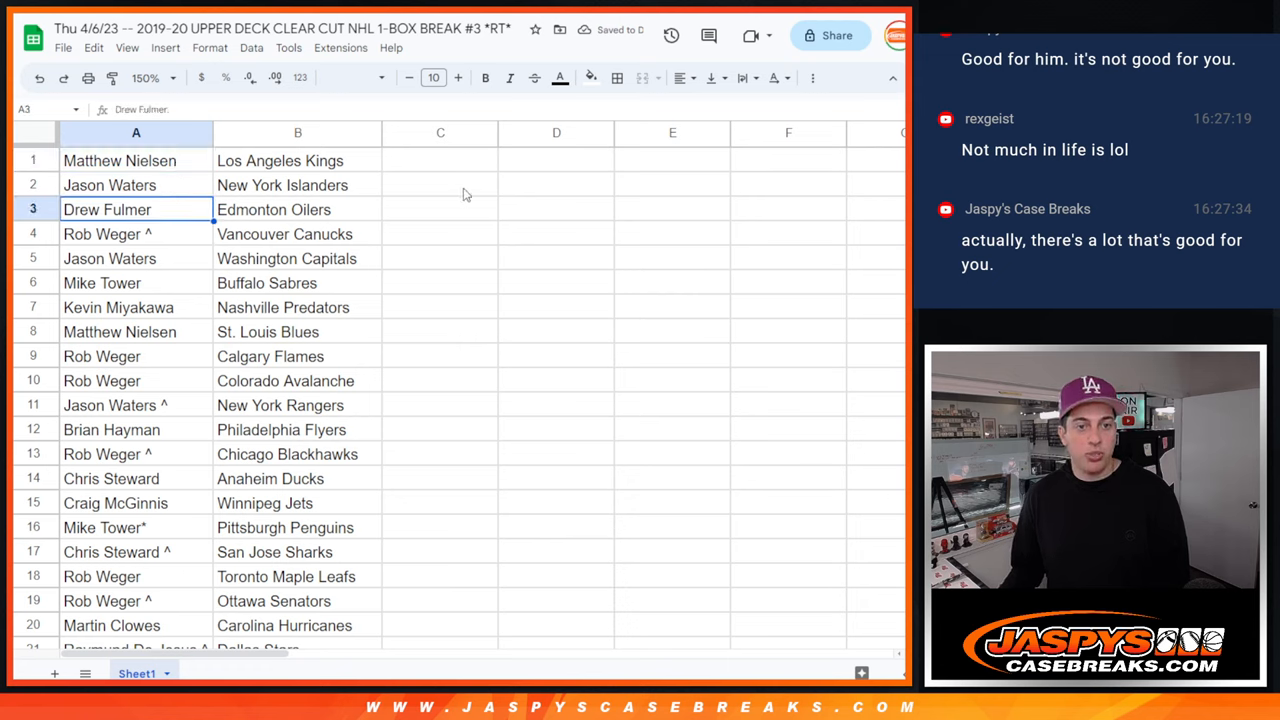
click(136, 258)
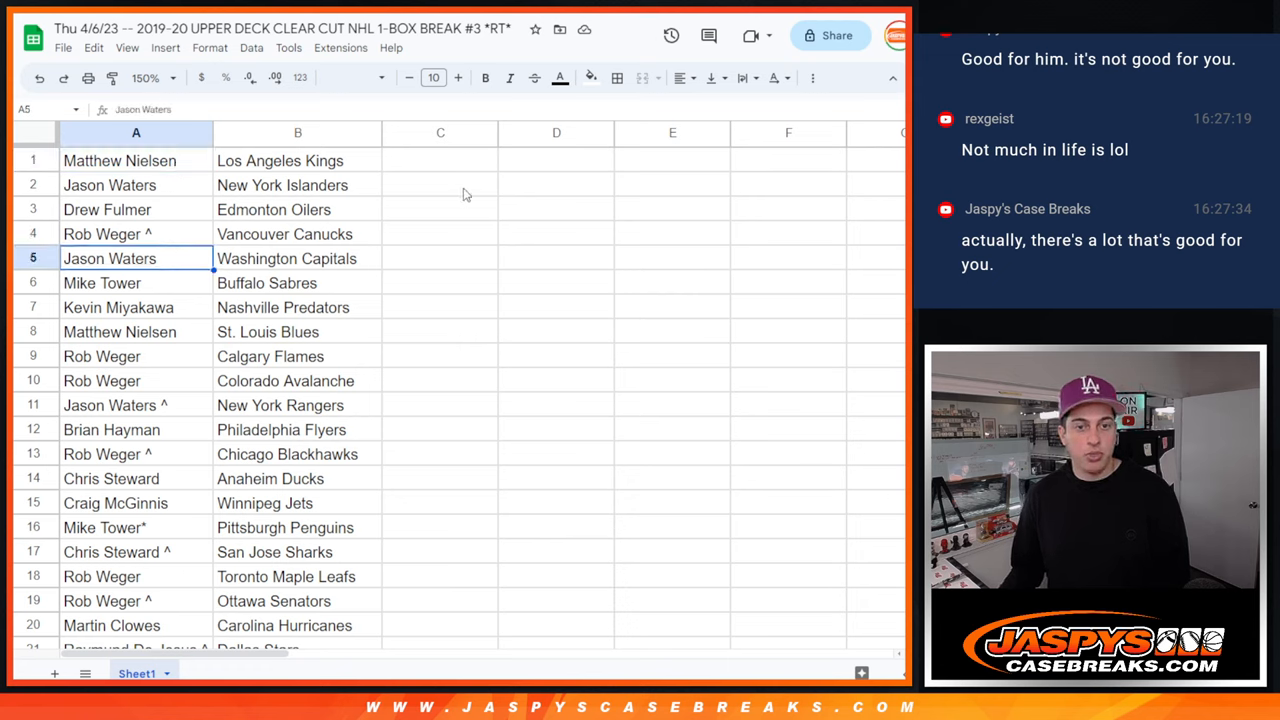
click(136, 282)
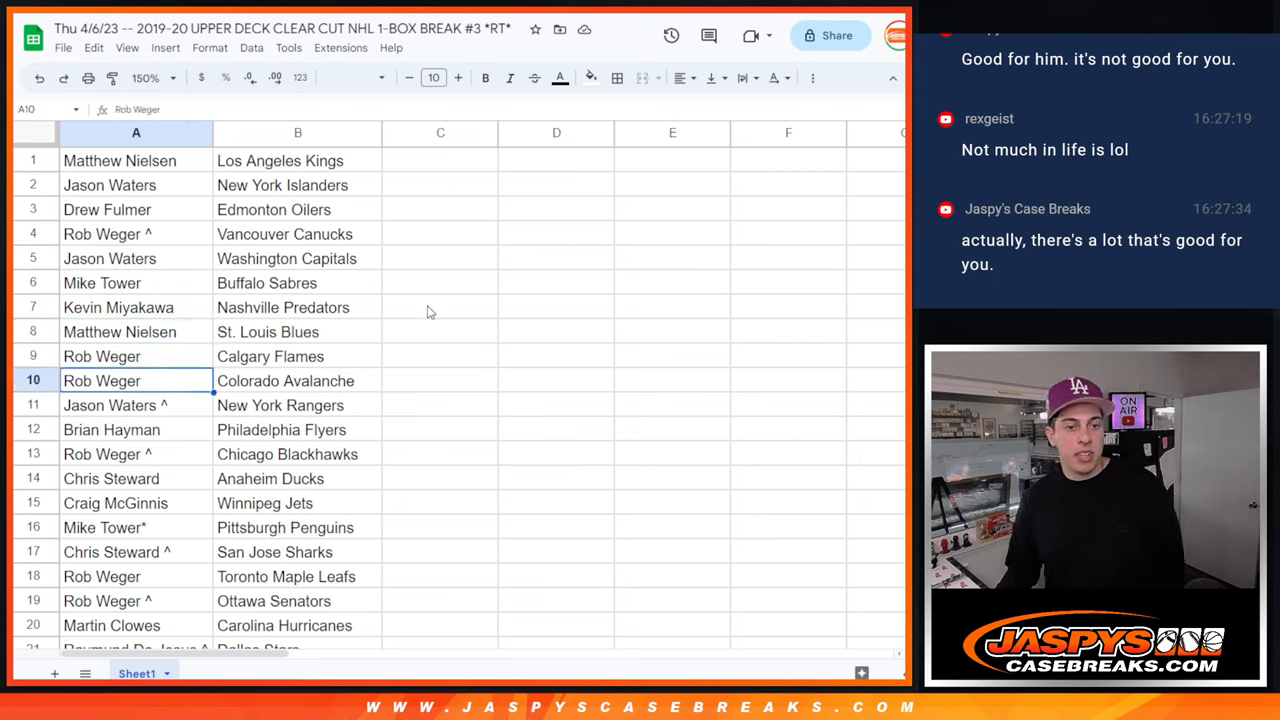
click(135, 405)
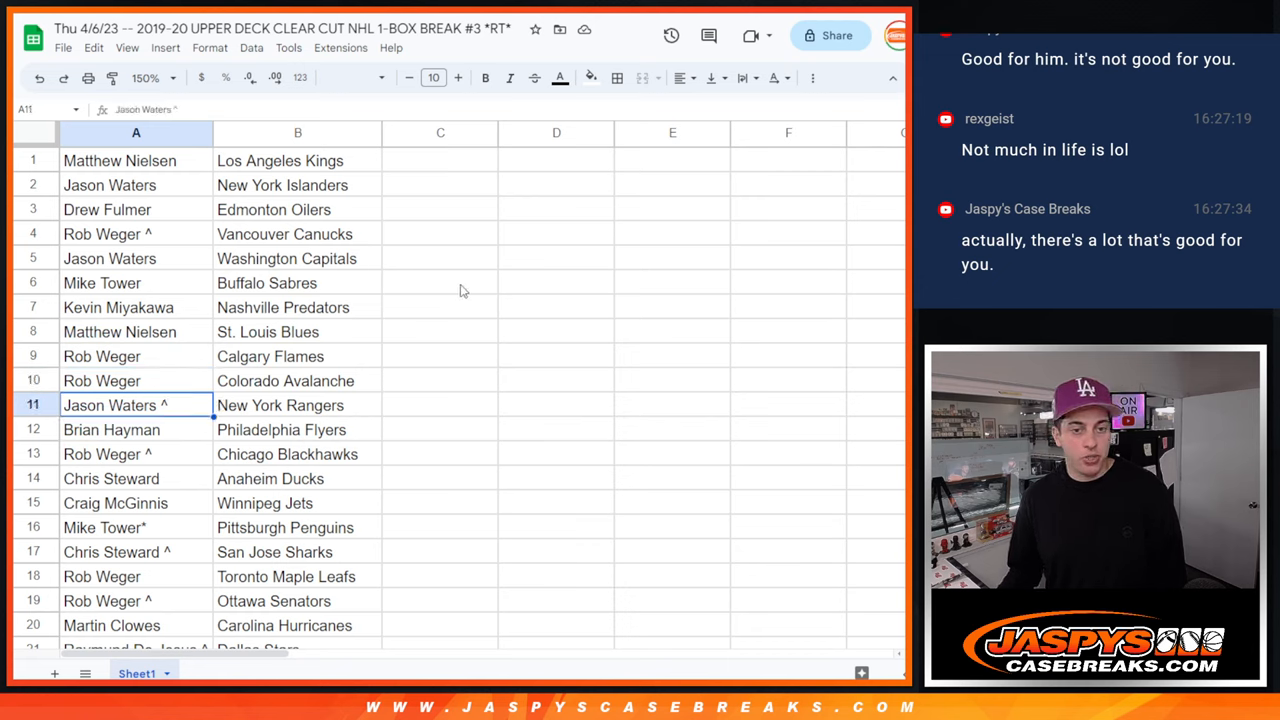
click(136, 453)
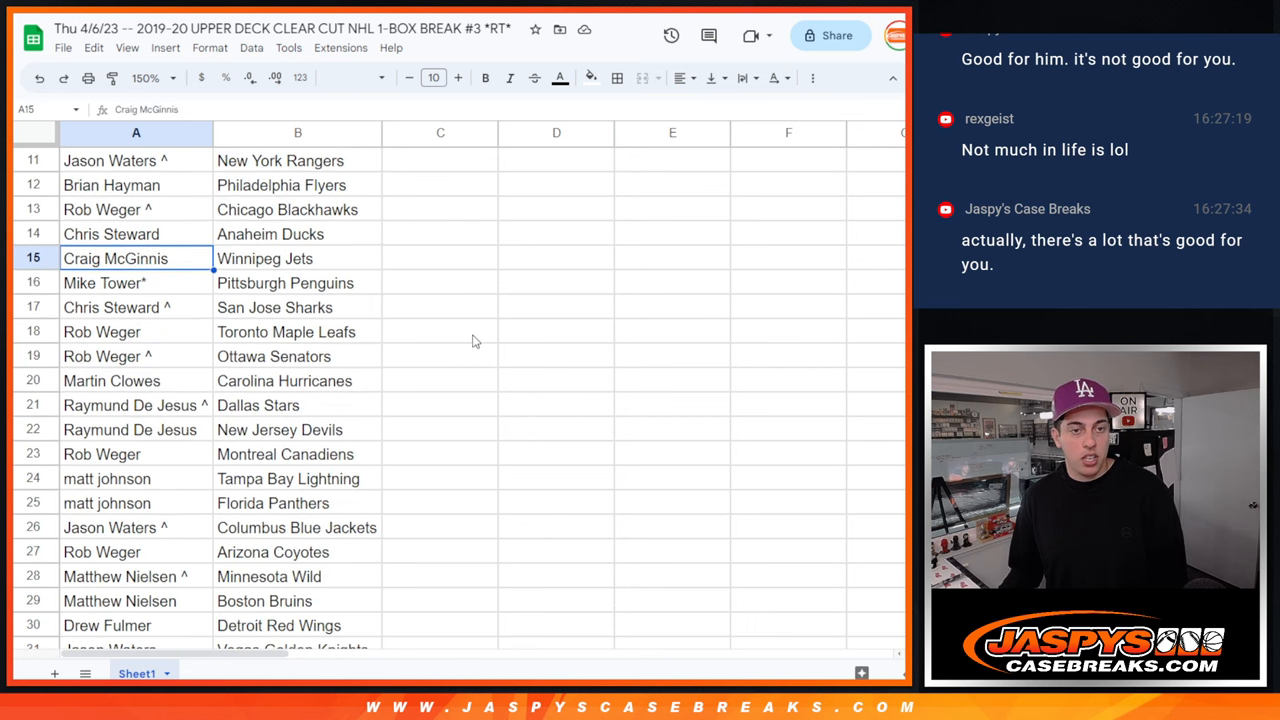
click(136, 282)
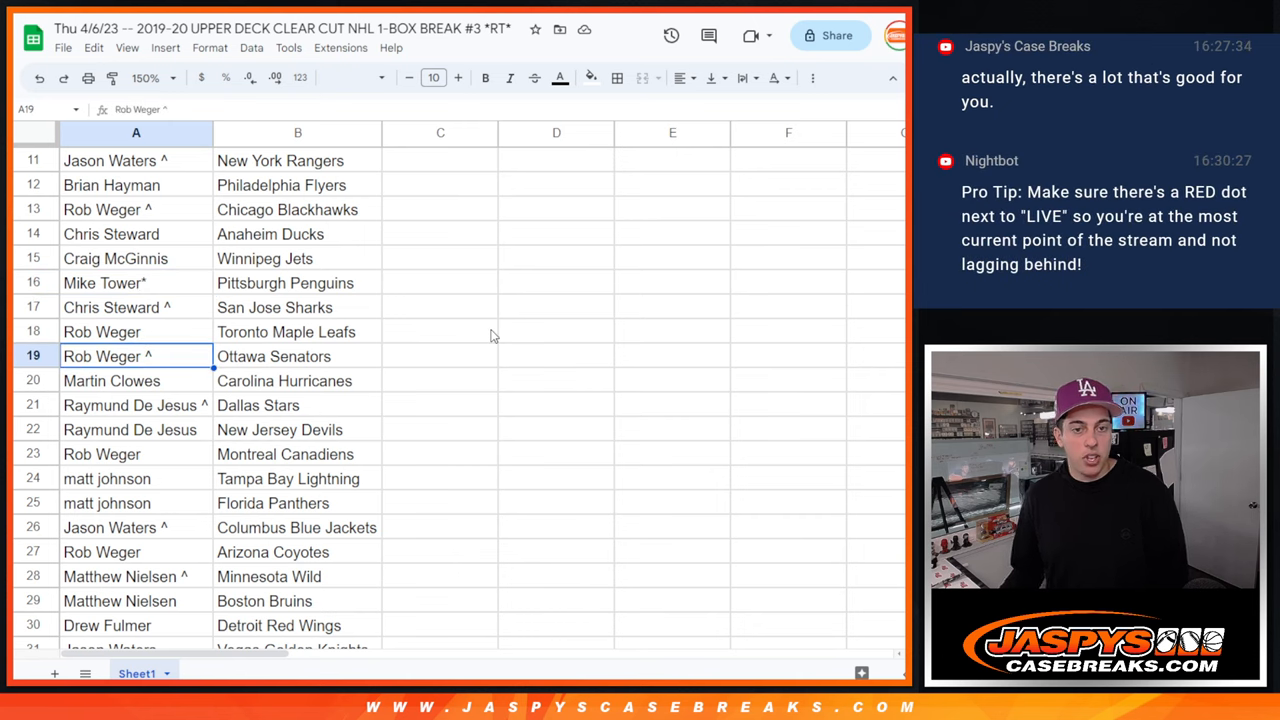
click(136, 405)
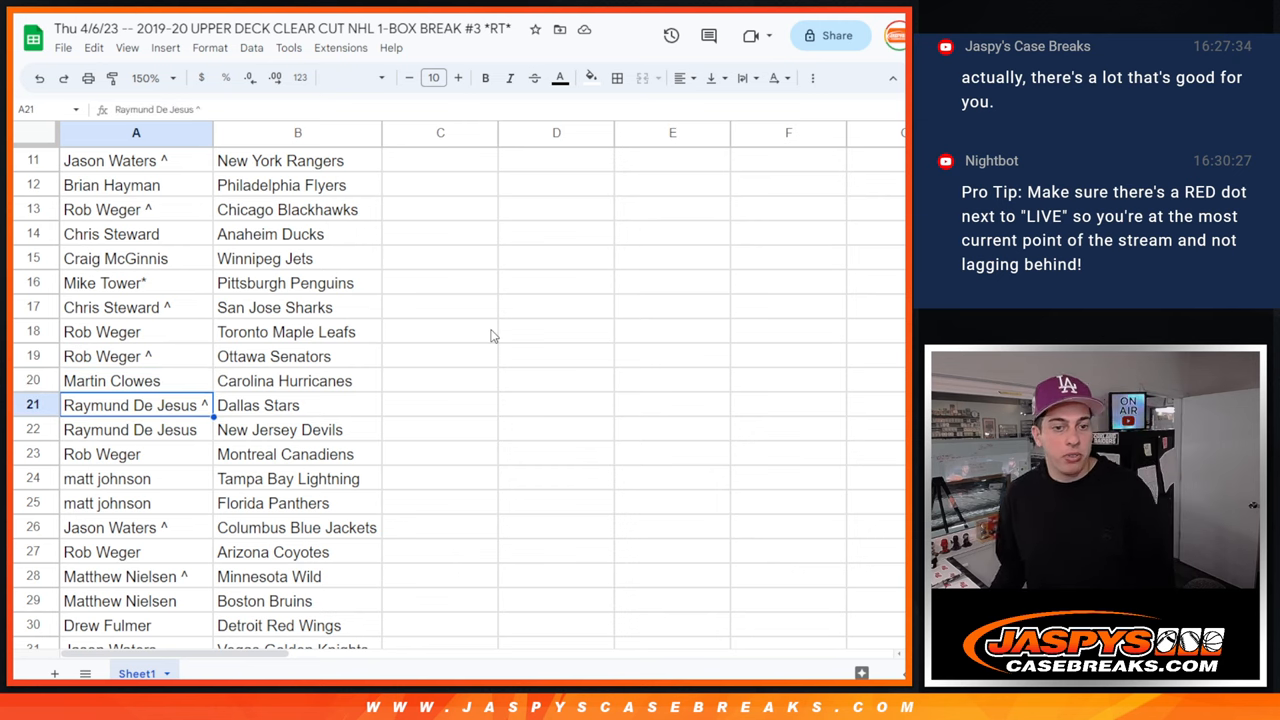
click(136, 454)
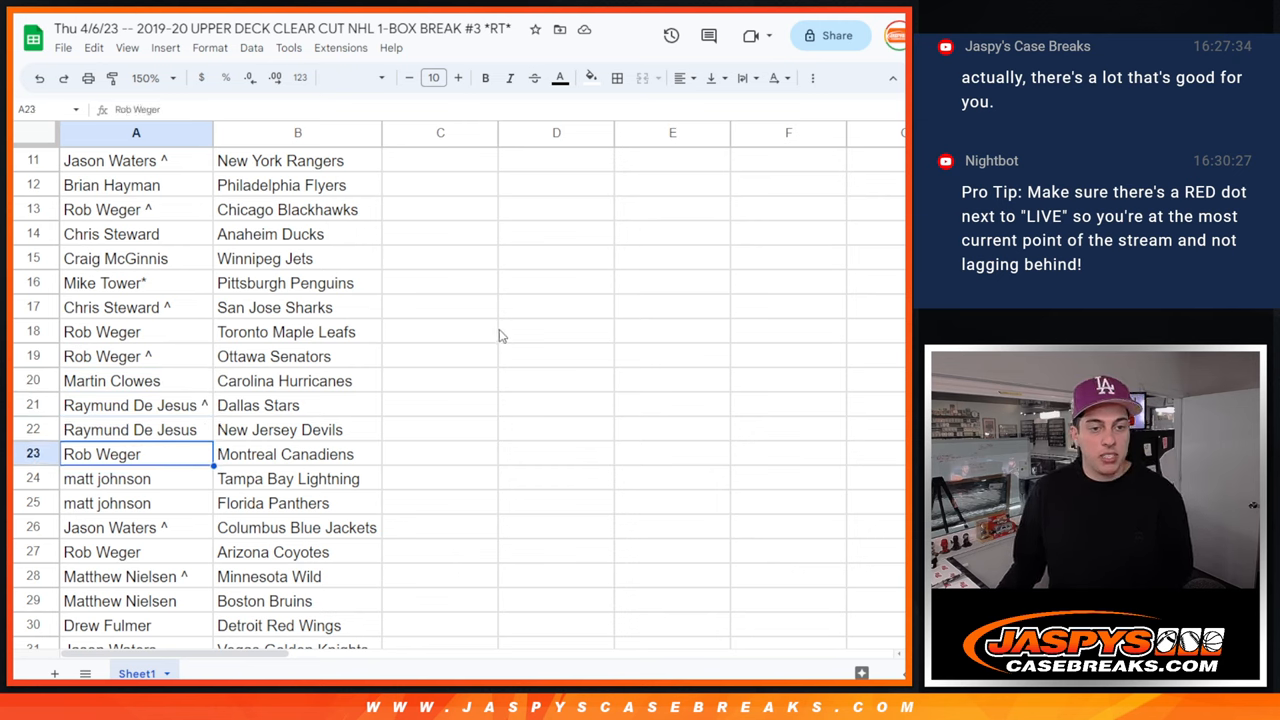
click(136, 503)
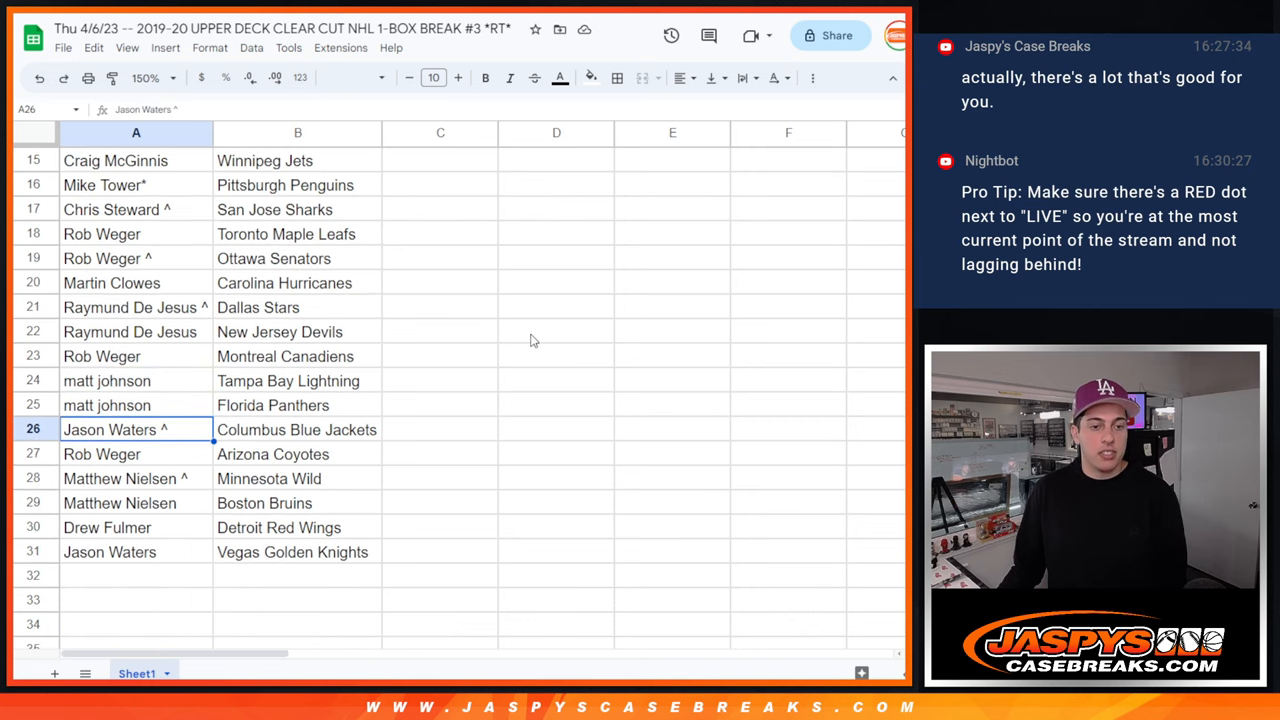
click(135, 453)
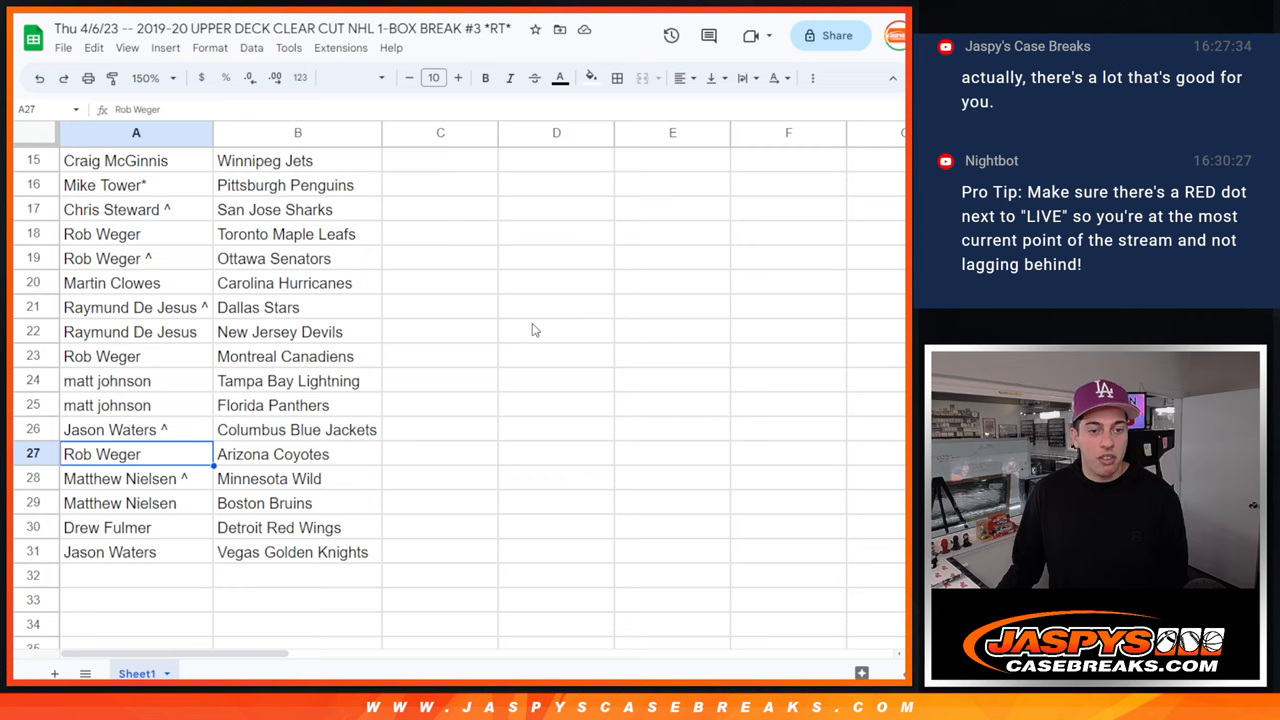
click(119, 503)
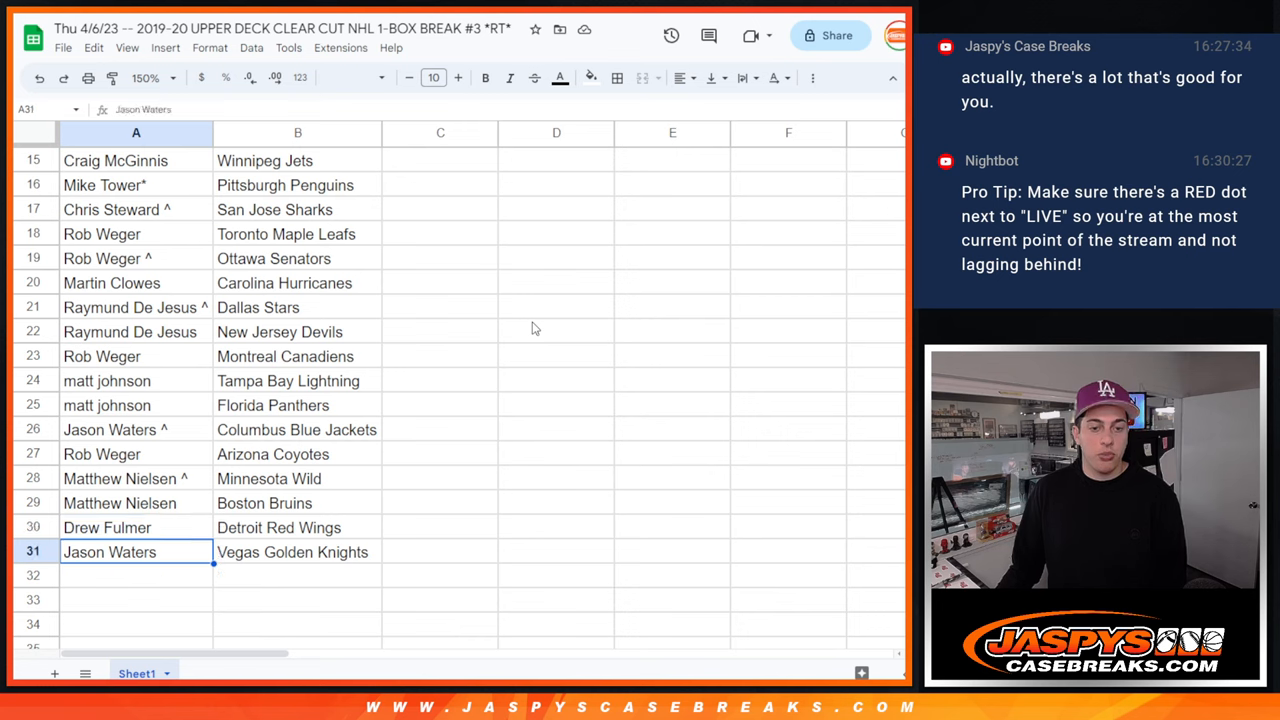
mouse_move(468, 329)
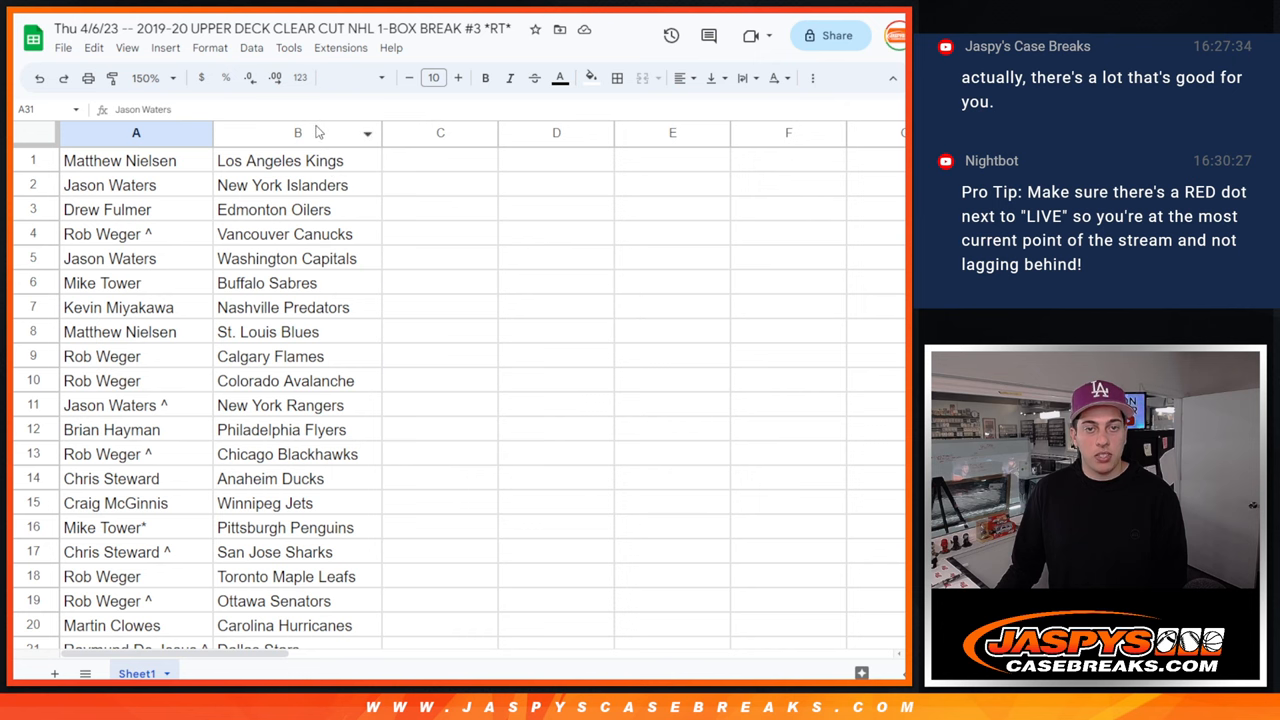
Step: Sort the sheet A to Z by the team column and put all borders on A1:B31
right_click(297, 132)
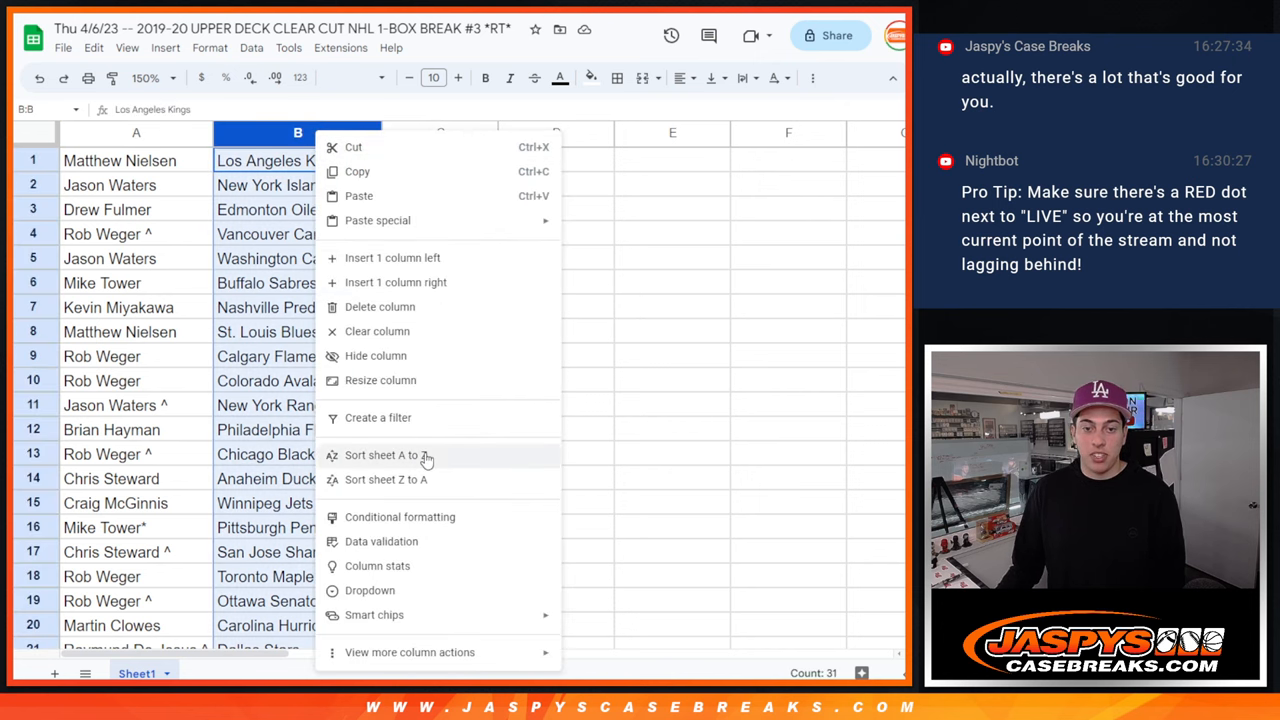
click(383, 455)
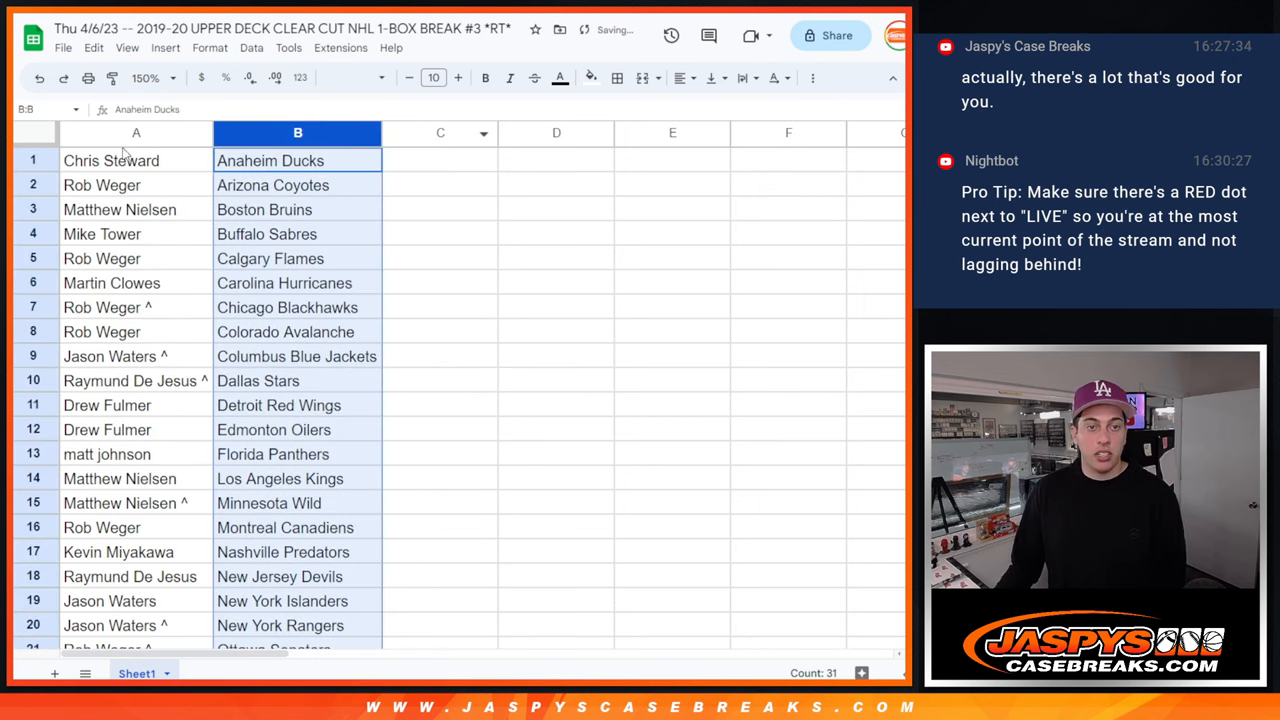
scroll(down, 3)
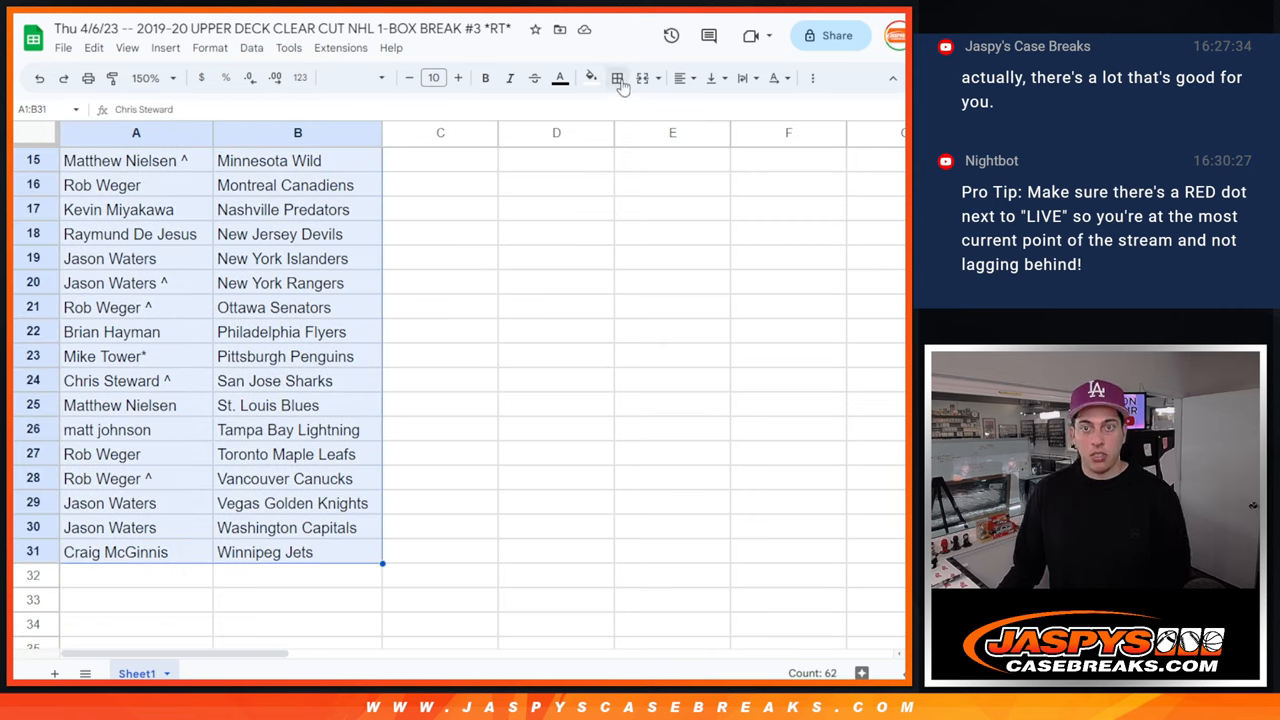
click(617, 78)
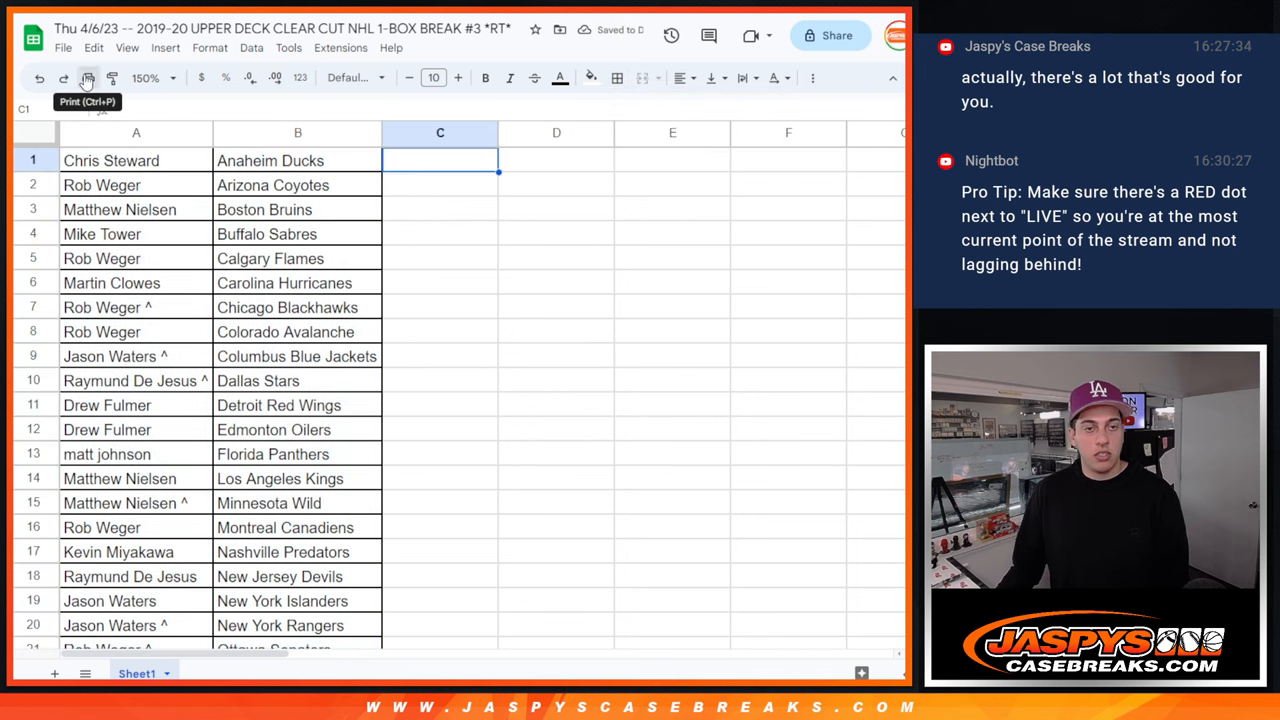
Step: Print the break list with the workbook title as a header
click(87, 78)
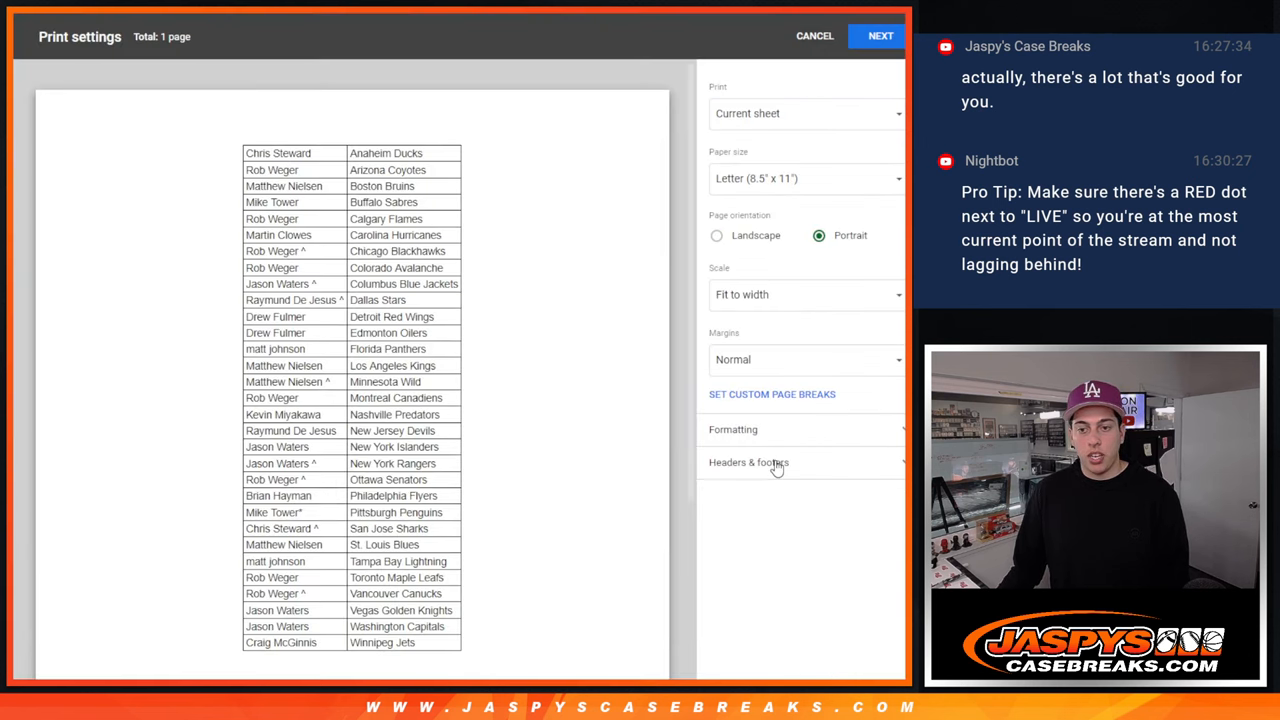
click(749, 462)
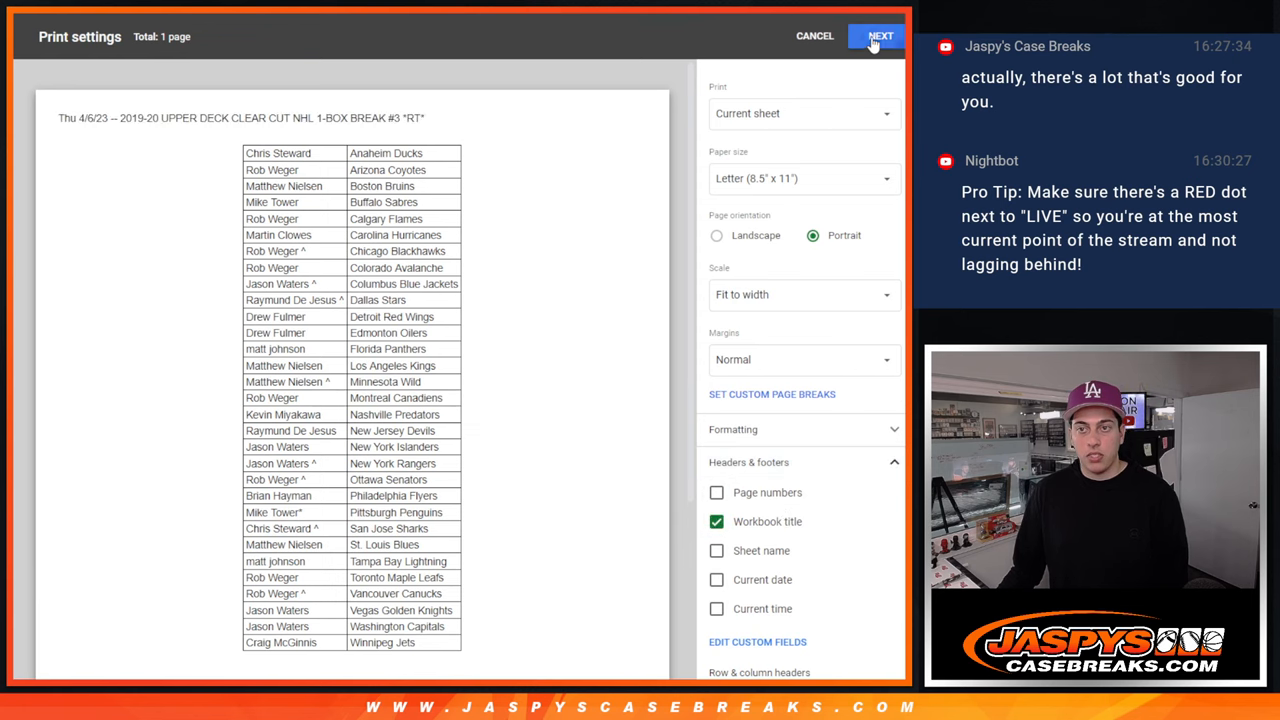
click(881, 36)
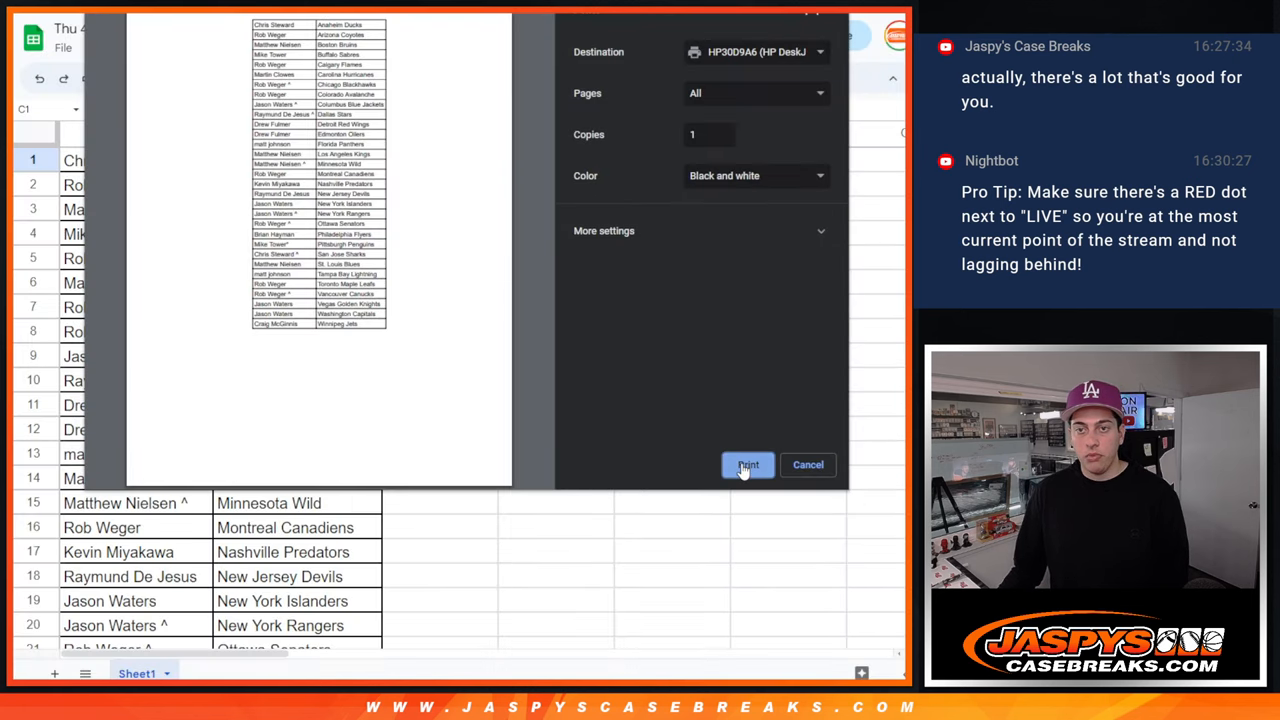
click(747, 464)
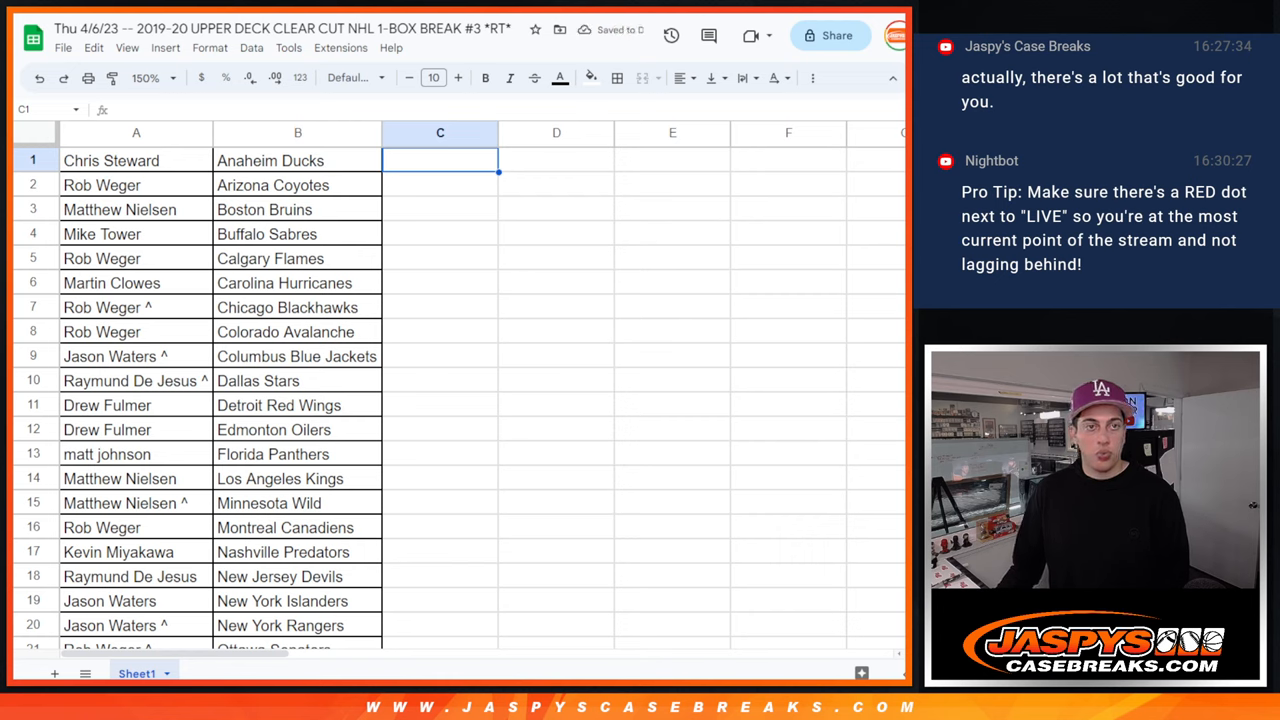
mouse_move(323, 145)
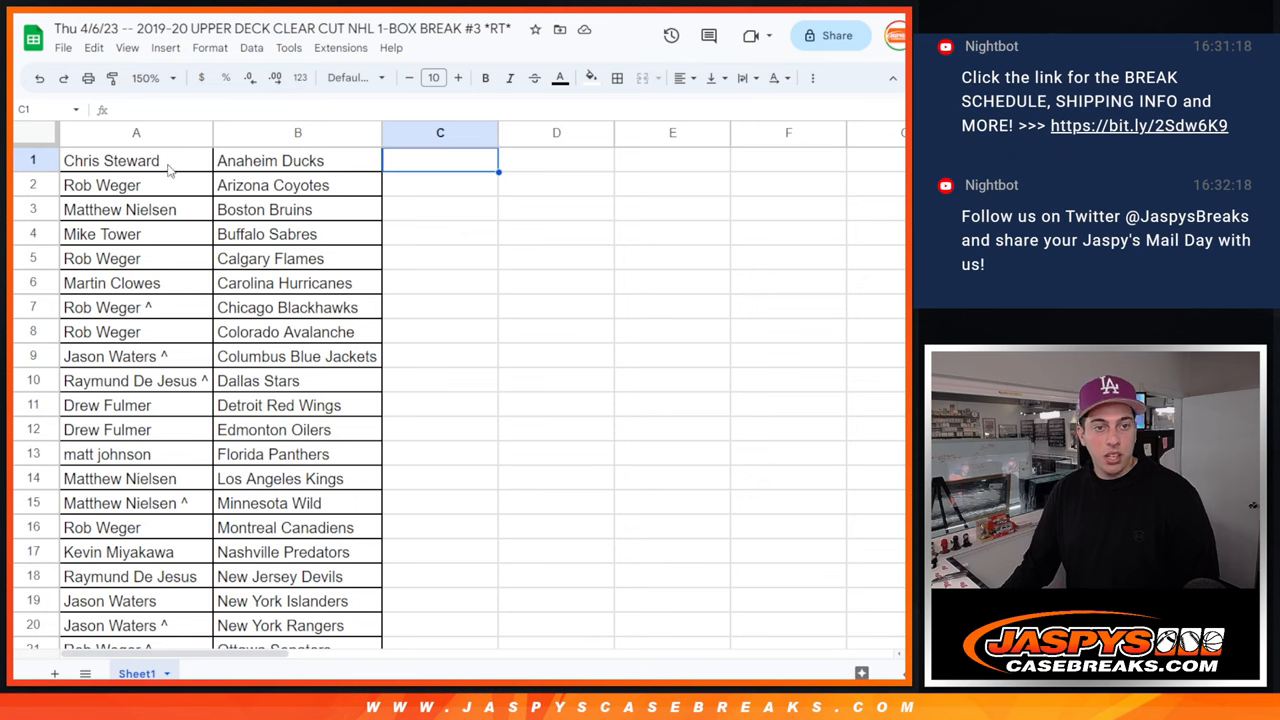
scroll(down, 3)
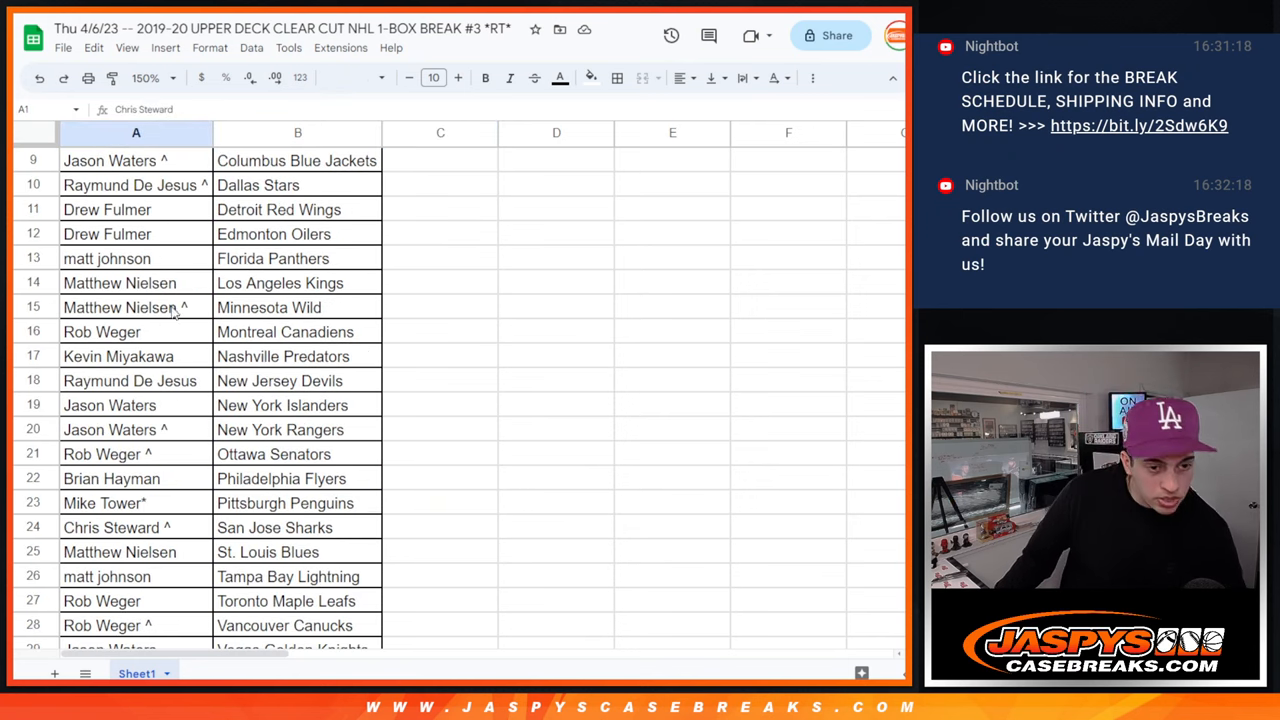
scroll(down, 3)
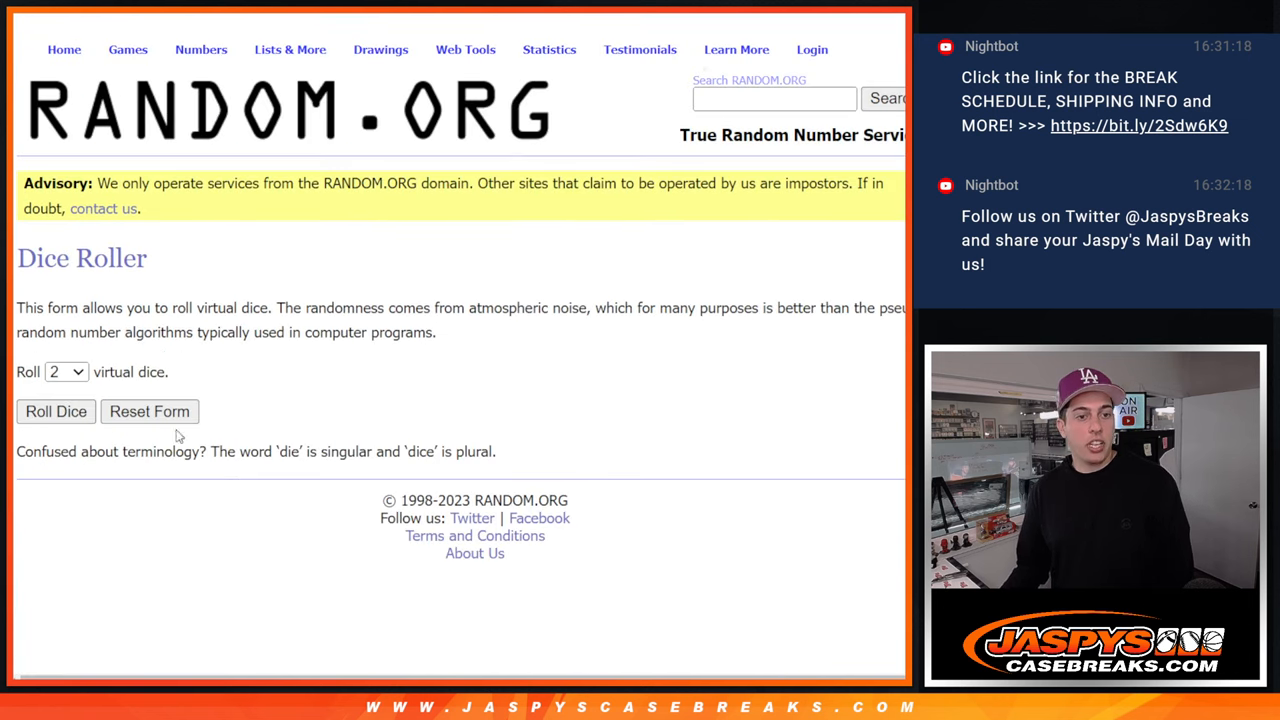
click(55, 411)
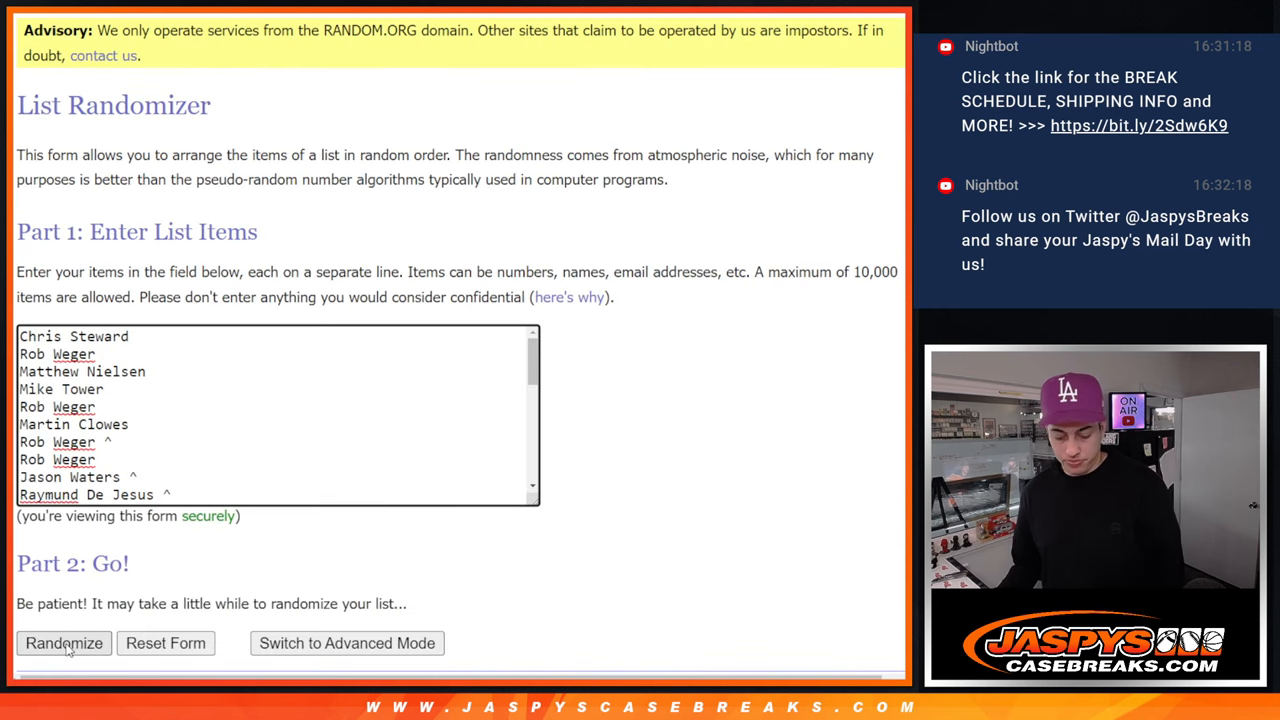
click(63, 643)
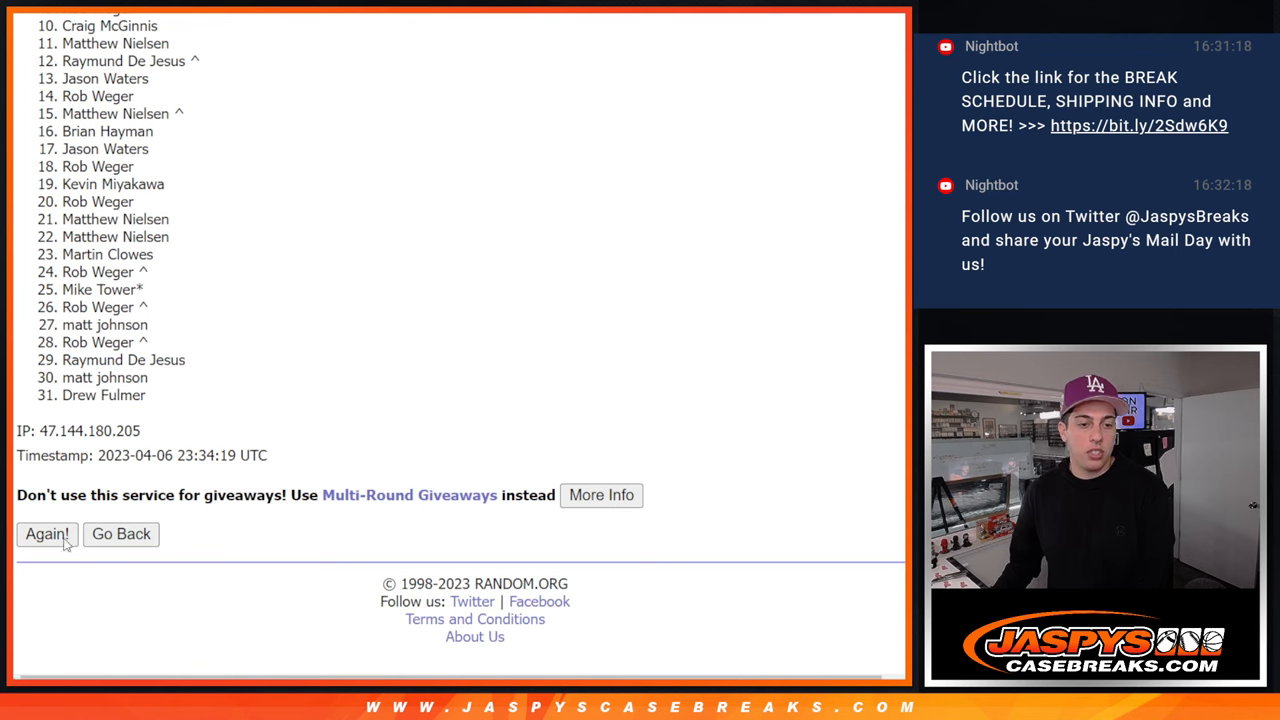
click(46, 533)
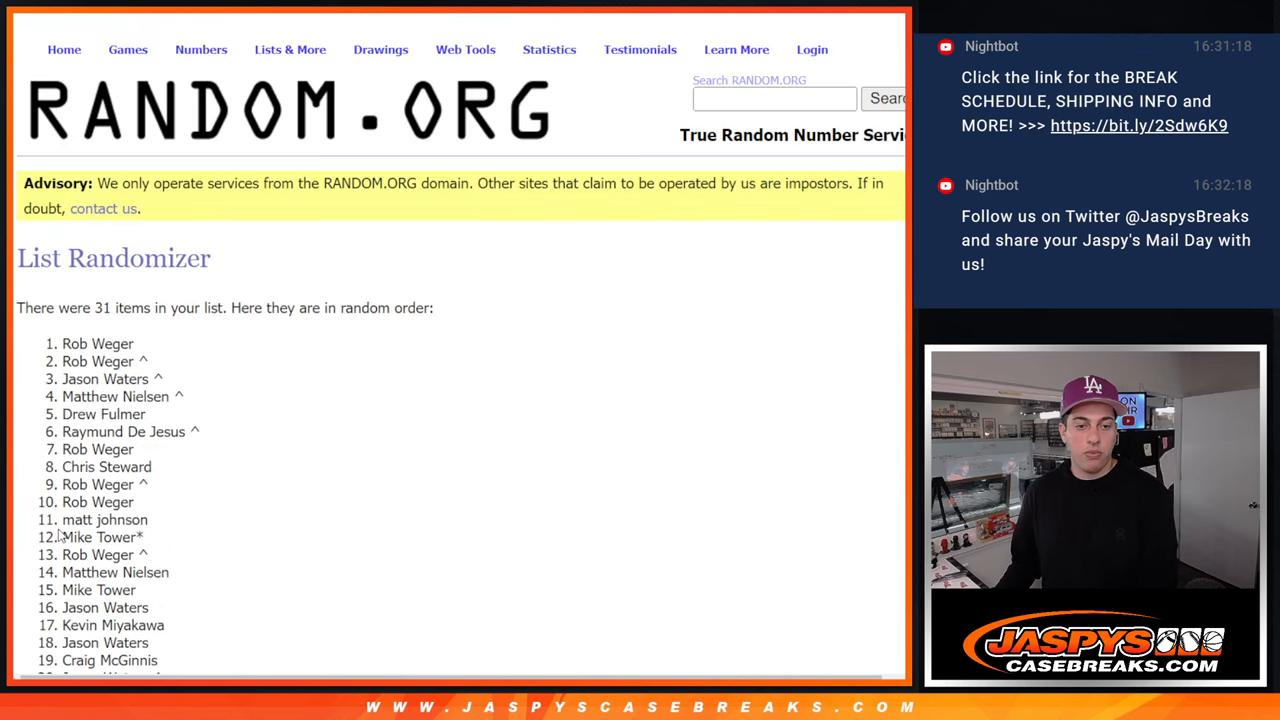
scroll(down, 3)
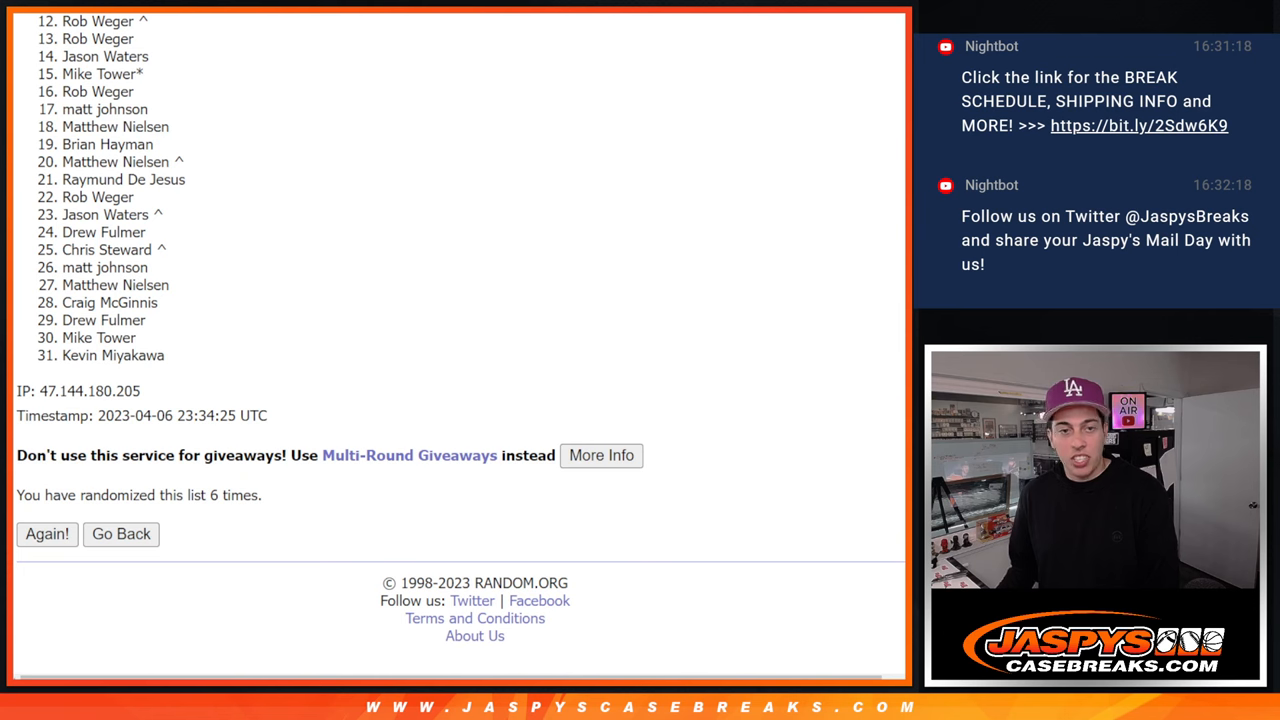
scroll(down, 3)
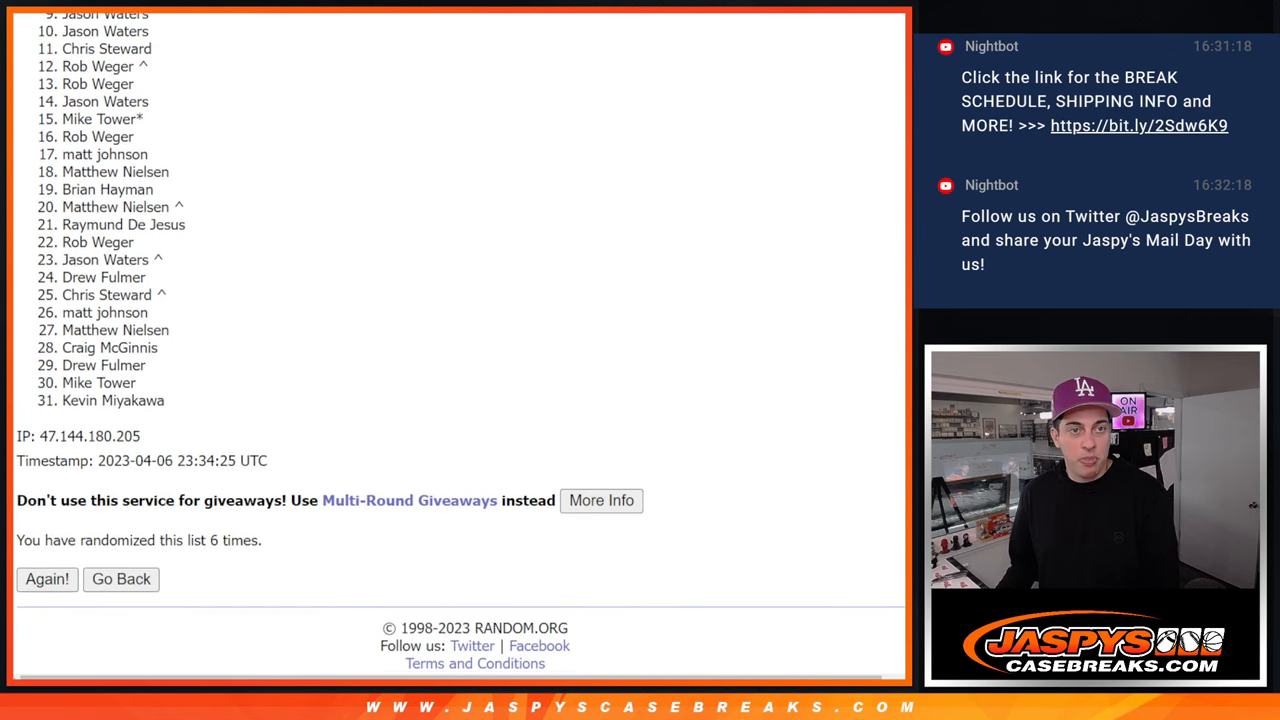
scroll(down, 3)
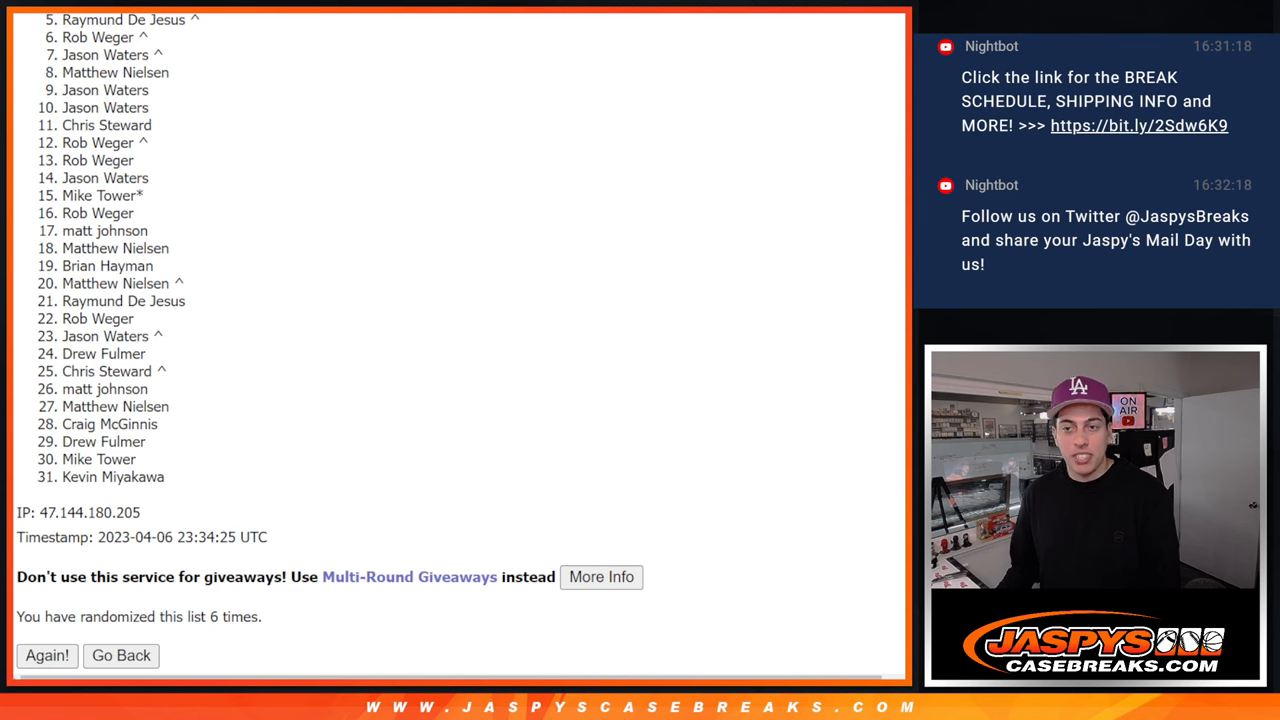
scroll(down, 3)
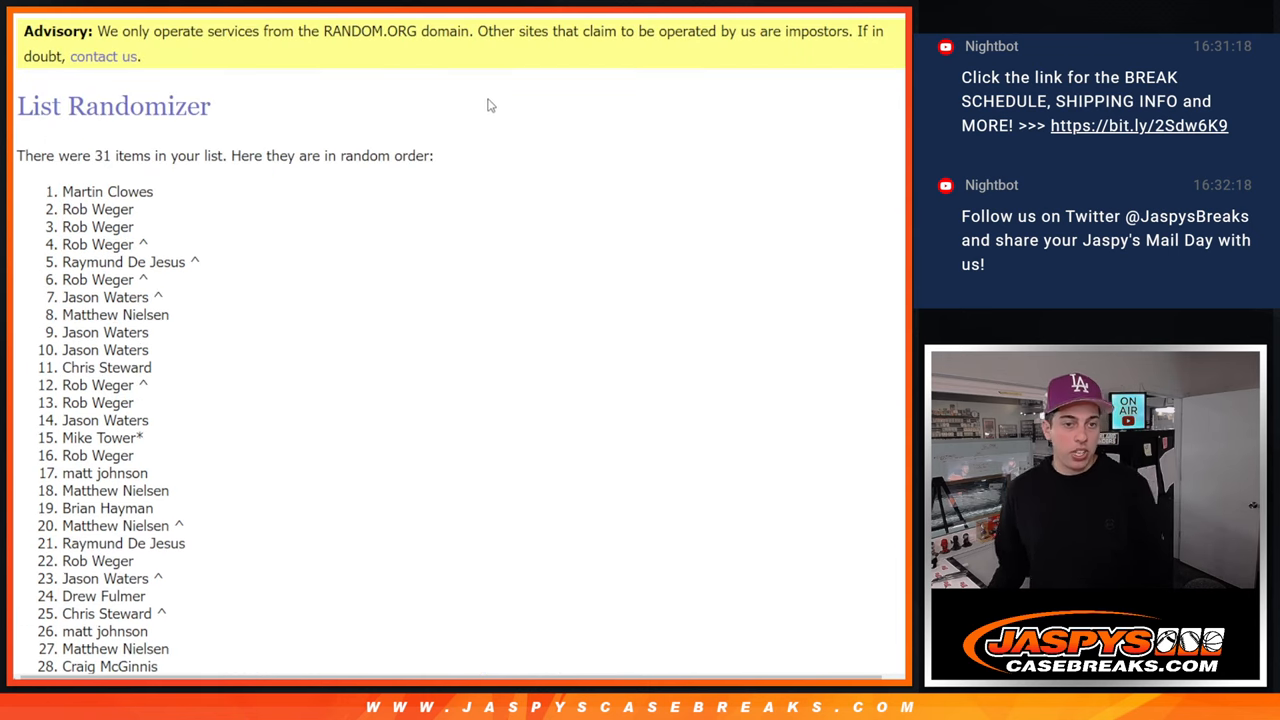
mouse_move(475, 208)
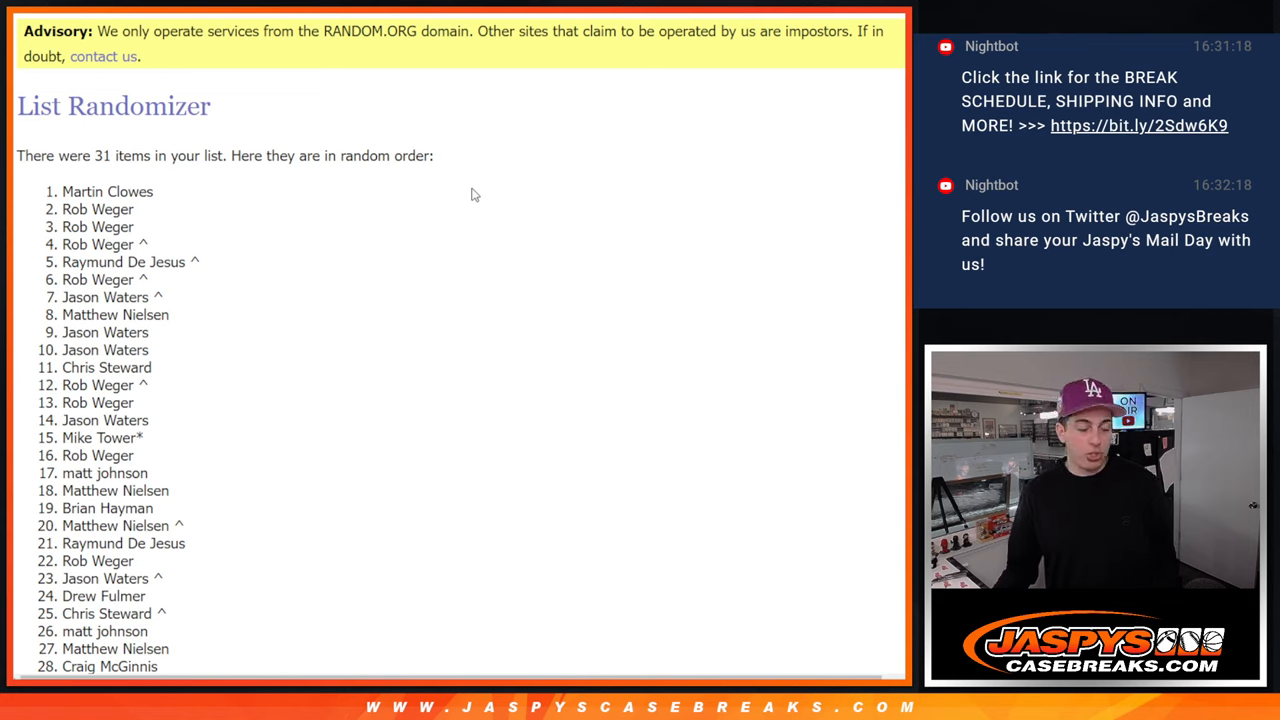
mouse_move(477, 186)
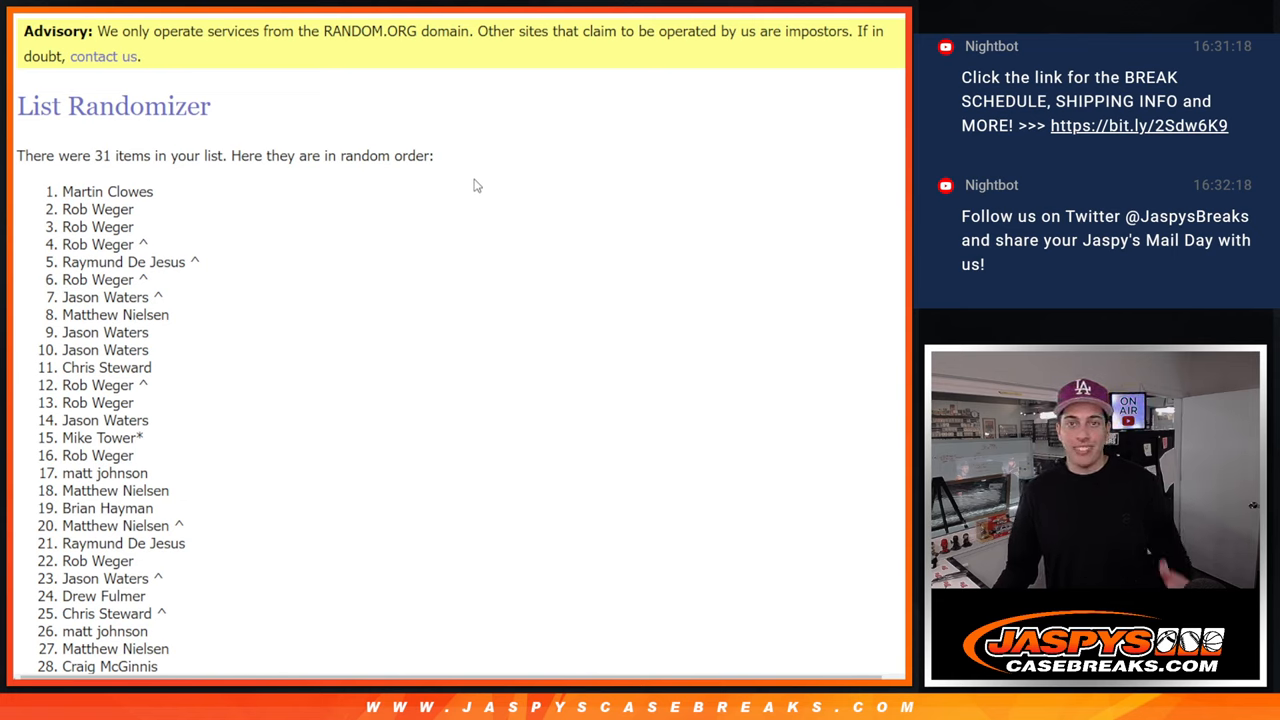